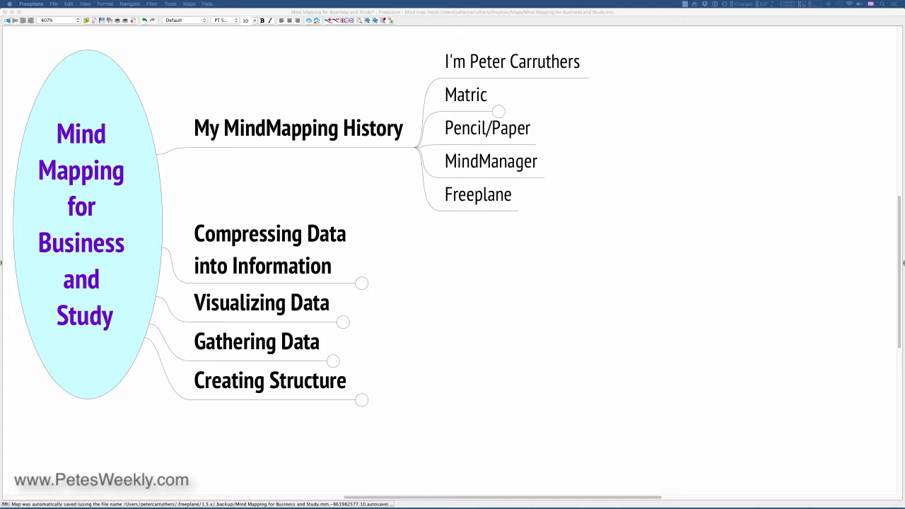
# Fold My MindMapping History and unfold Compressing Data into Information.
pyautogui.click(298, 128)
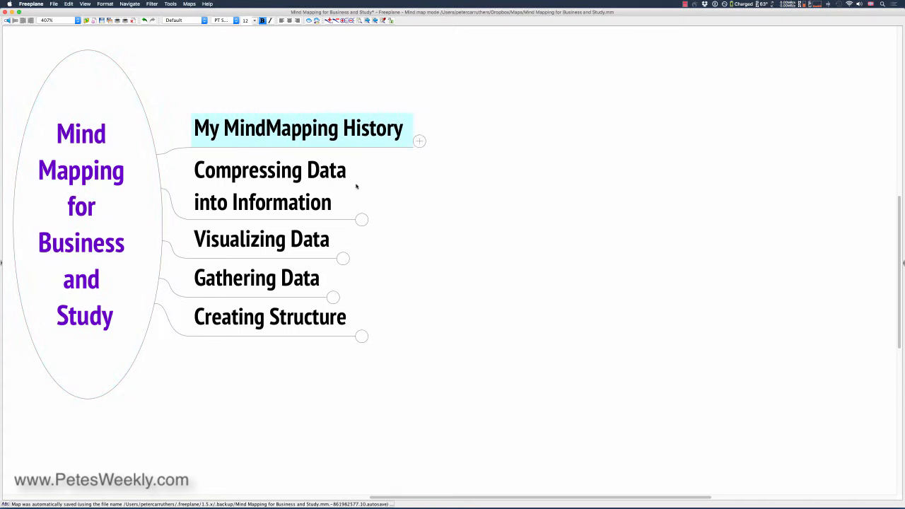
pyautogui.click(262, 238)
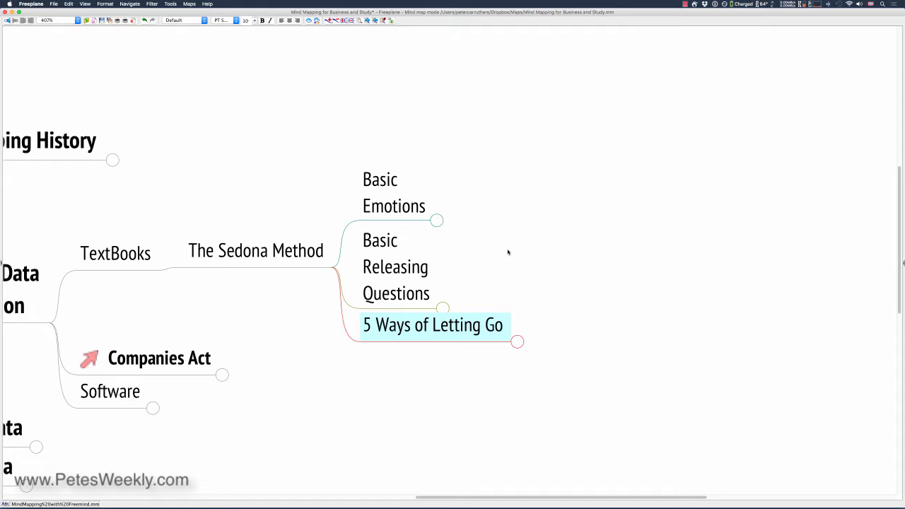
pyautogui.moveTo(490, 248)
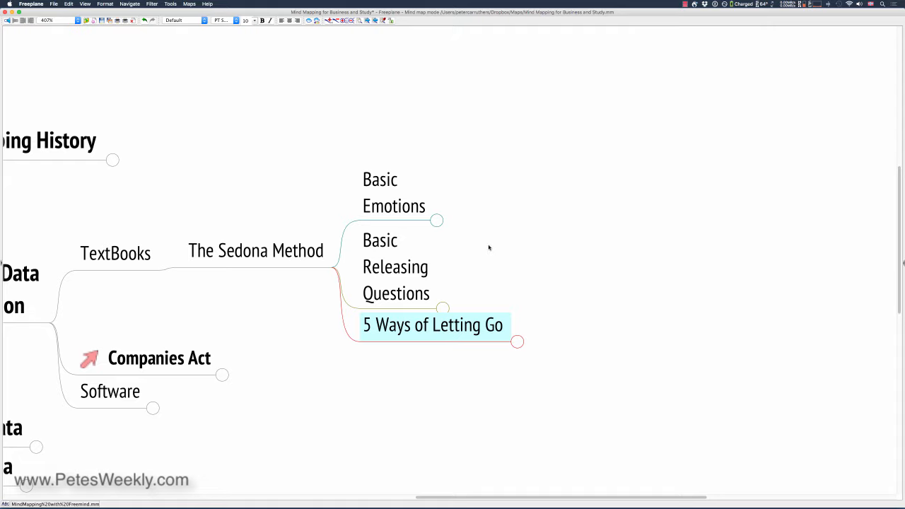
# Unfold Basic Emotions to show the nine emotions from Apathy to Peace.
pyautogui.click(437, 220)
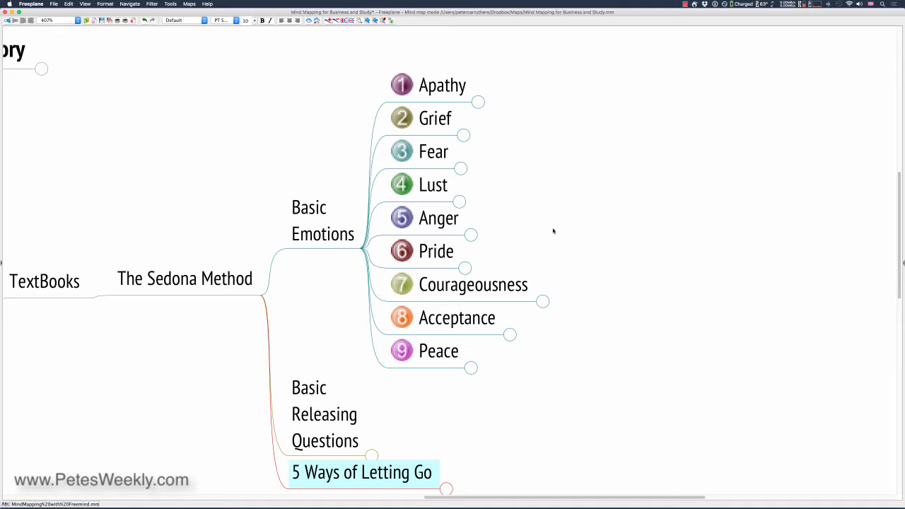
pyautogui.moveTo(495, 246)
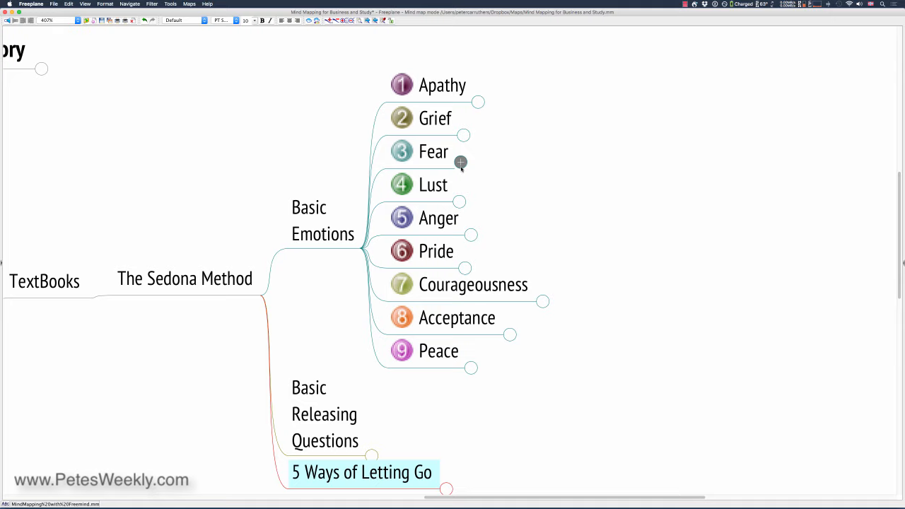
pyautogui.moveTo(460, 196)
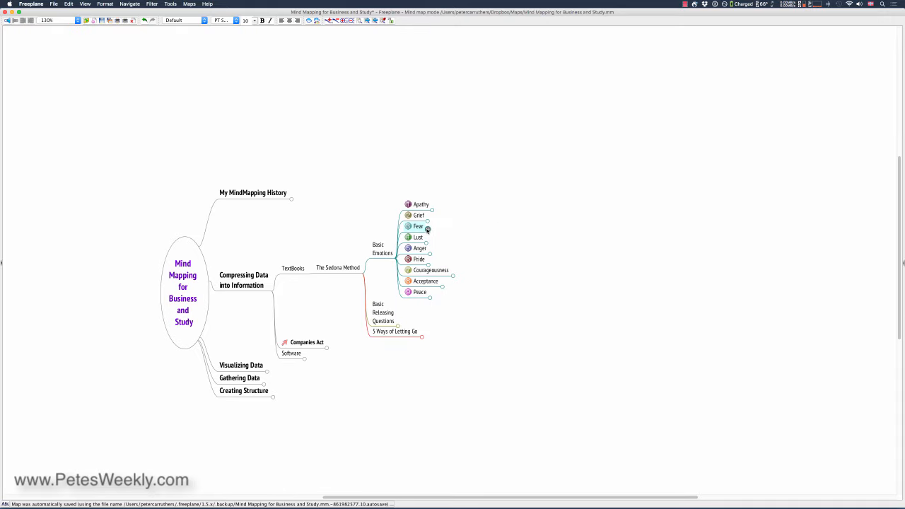
pyautogui.click(382, 248)
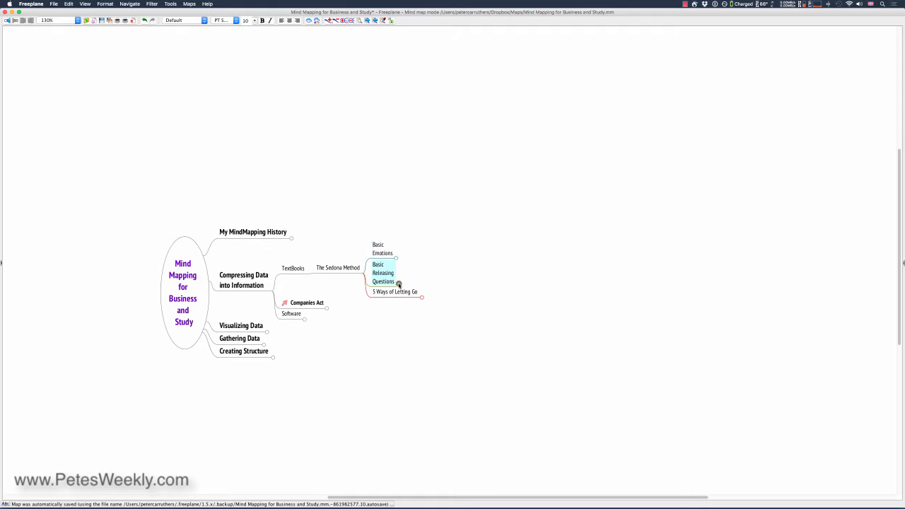
pyautogui.click(398, 285)
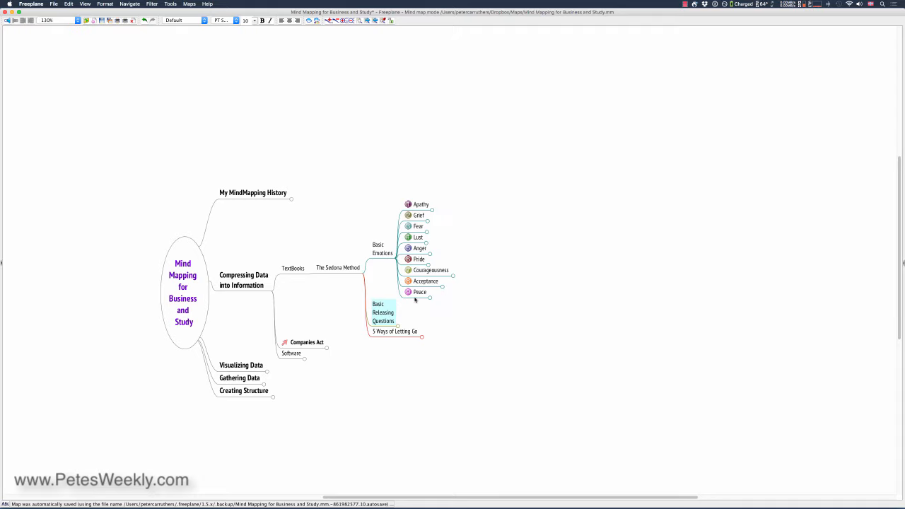
pyautogui.moveTo(427, 258)
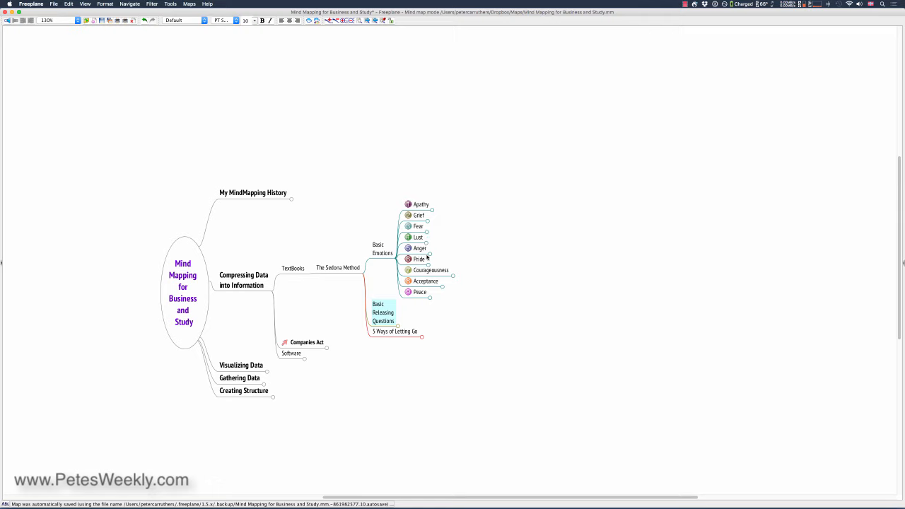
pyautogui.click(418, 237)
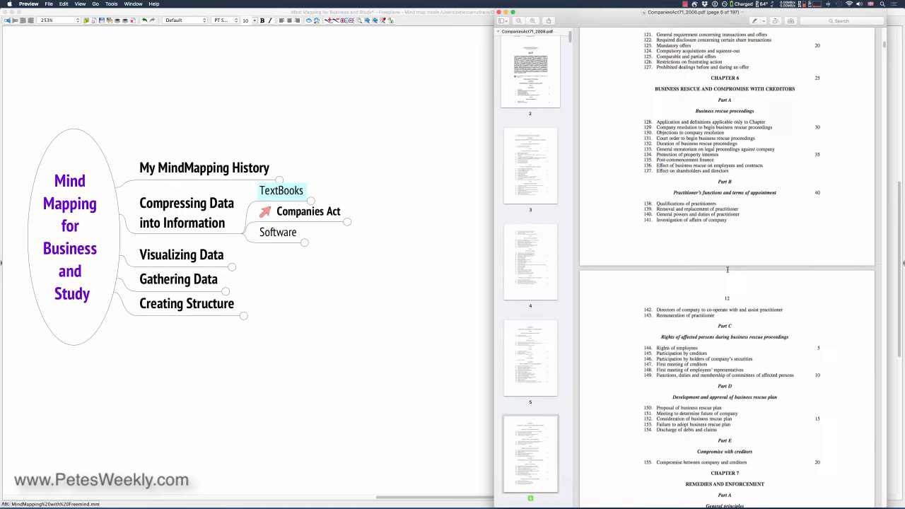
# Scroll through the Companies Act PDF in Preview toward page 15.
pyautogui.scroll(-3)
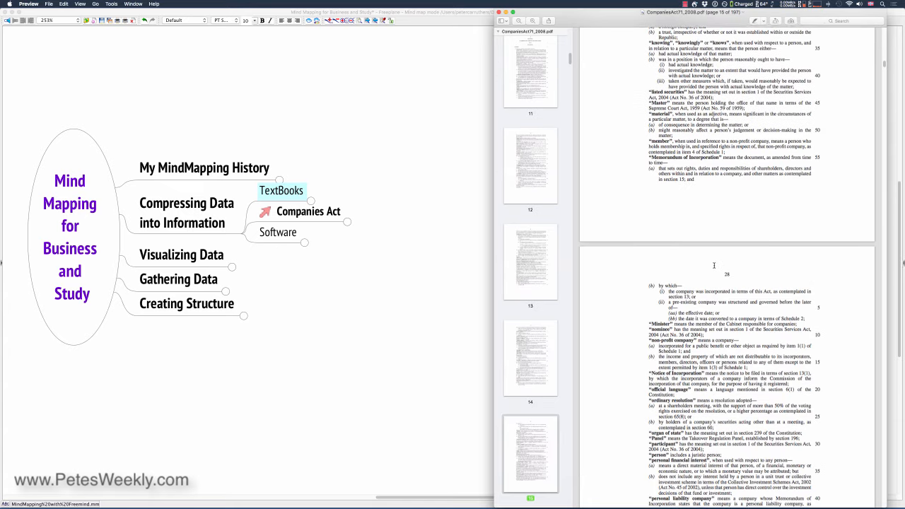
pyautogui.scroll(-3)
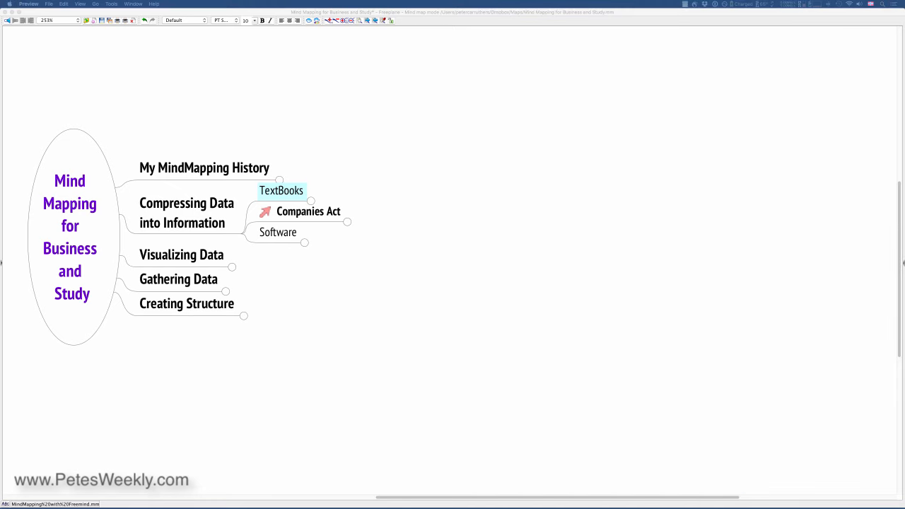
pyautogui.moveTo(348, 224)
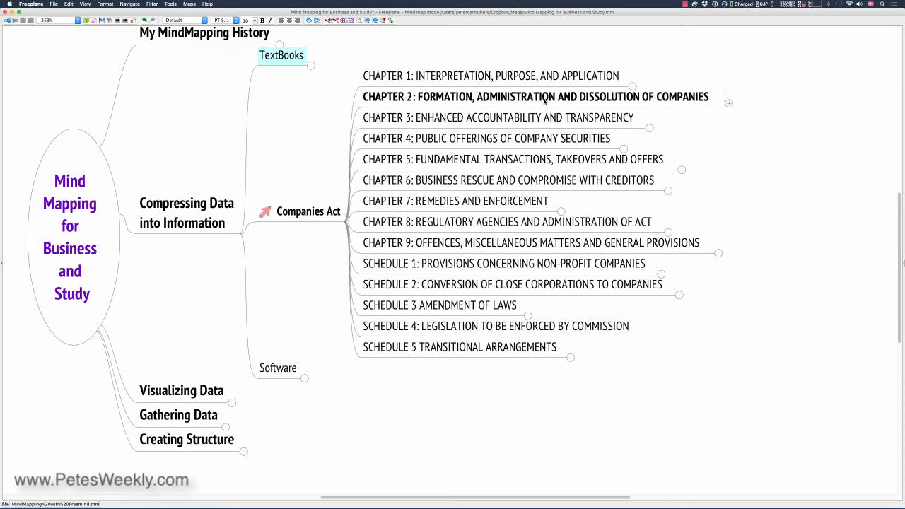
# Select the CHAPTER 2 node of the unfolded Companies Act branch.
pyautogui.click(535, 97)
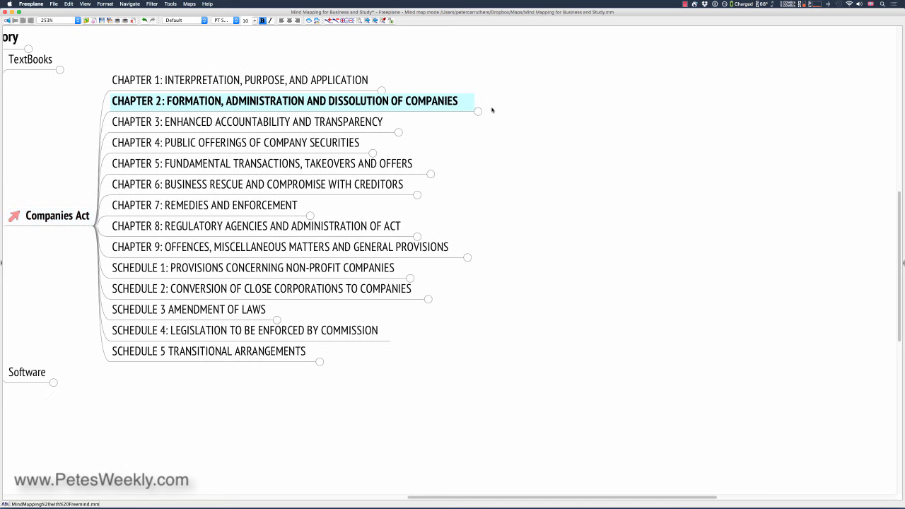
# Unfold CHAPTER 2, select Part B, and expand section 15's seven subsections.
pyautogui.click(479, 111)
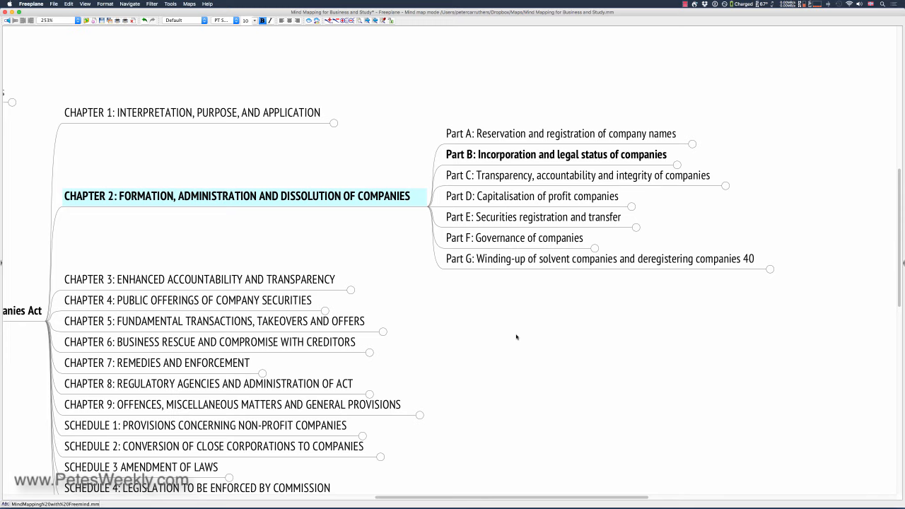
pyautogui.moveTo(505, 288)
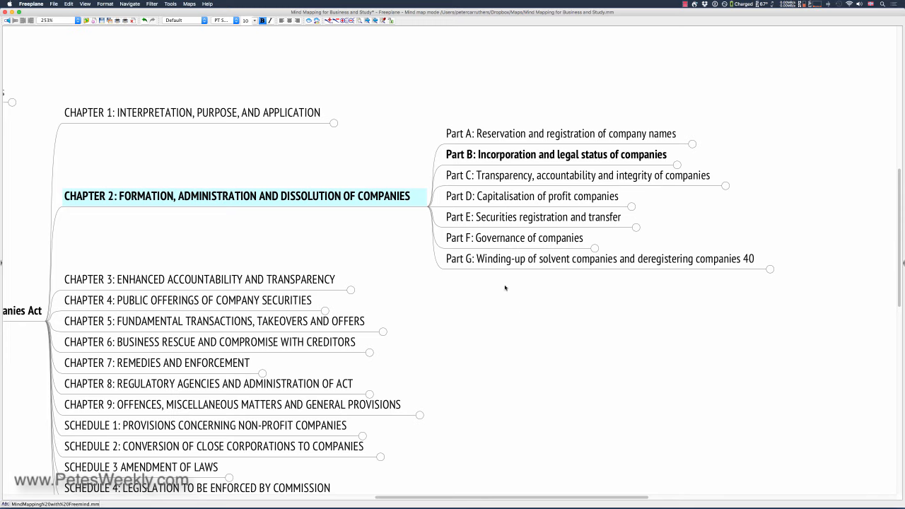
pyautogui.click(556, 154)
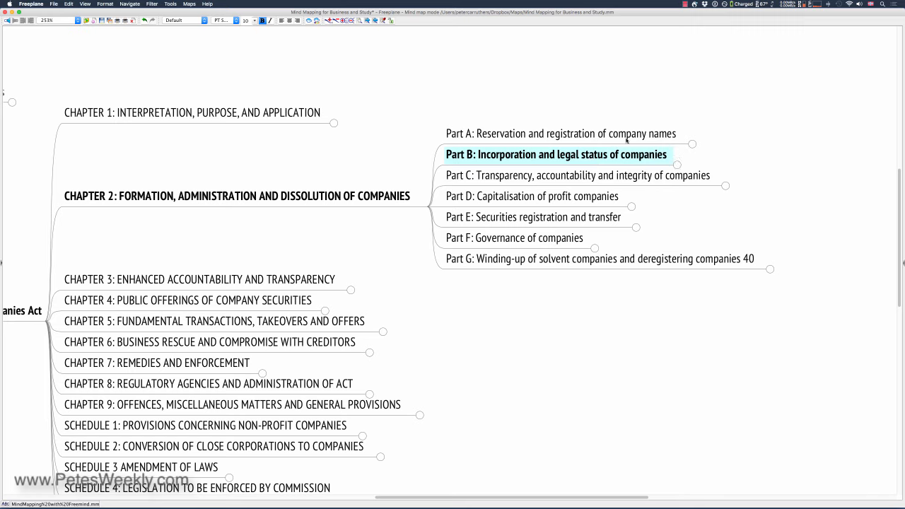
pyautogui.click(558, 133)
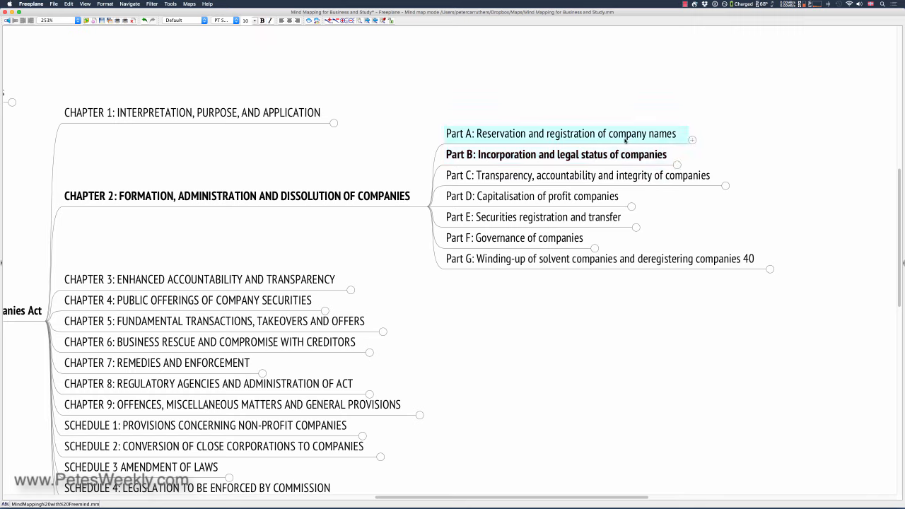
pyautogui.click(555, 154)
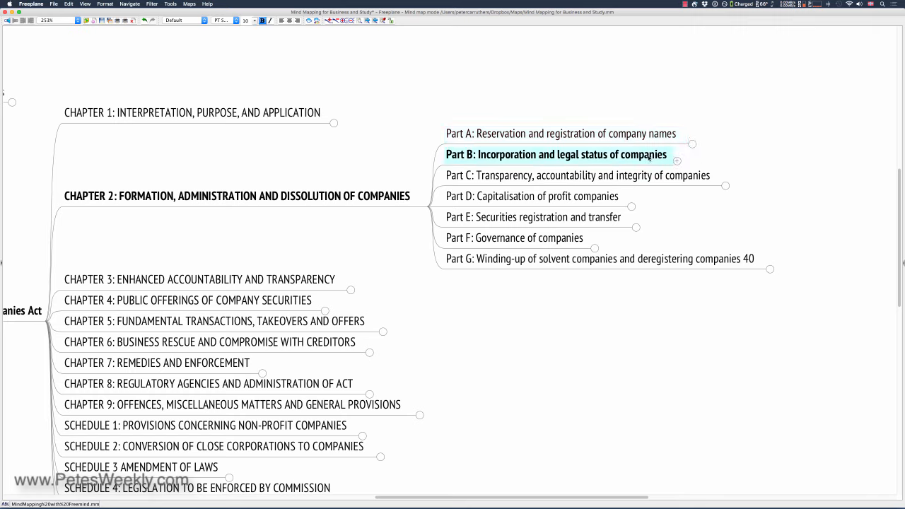
pyautogui.moveTo(679, 164)
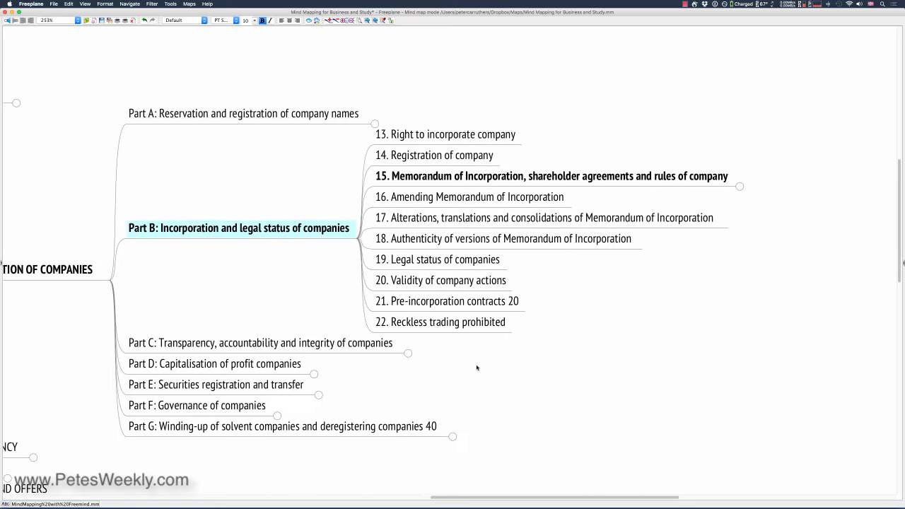
pyautogui.click(451, 135)
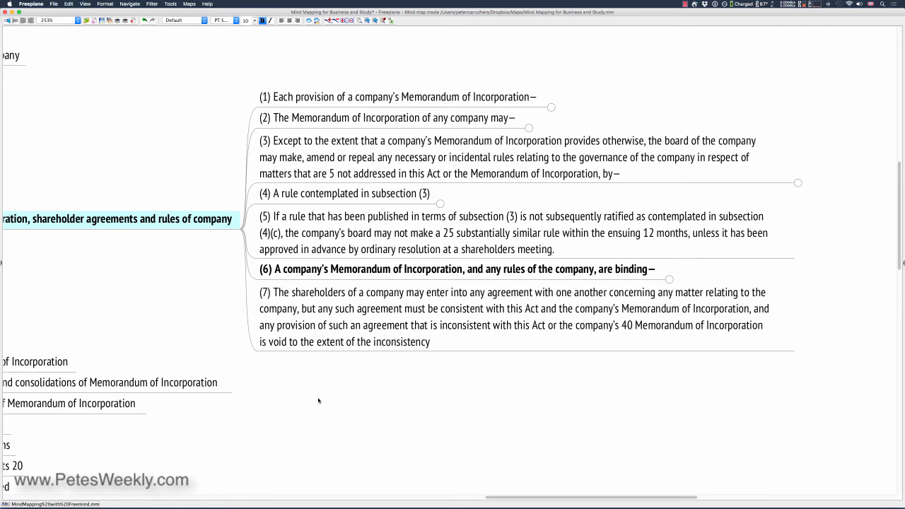
# Unfold subsections (1), (3), (4) and clause (b) to show their clauses.
pyautogui.click(495, 232)
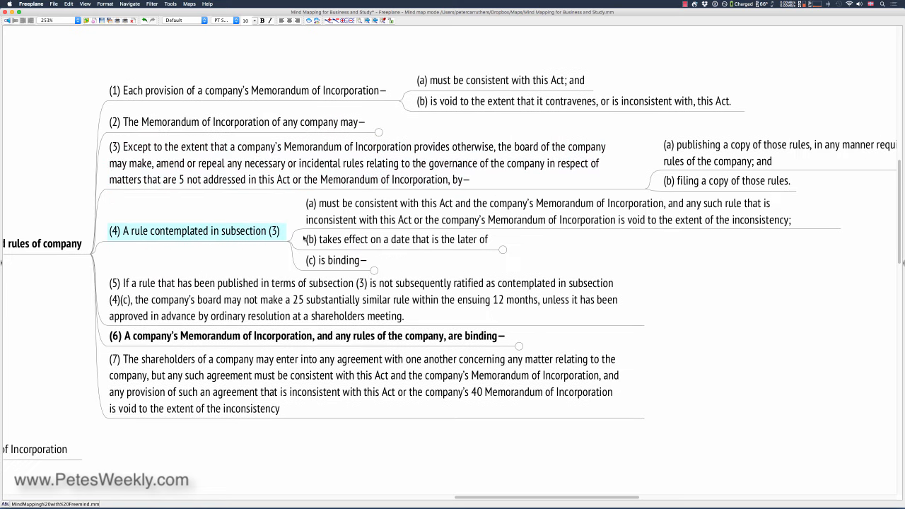
pyautogui.moveTo(487, 256)
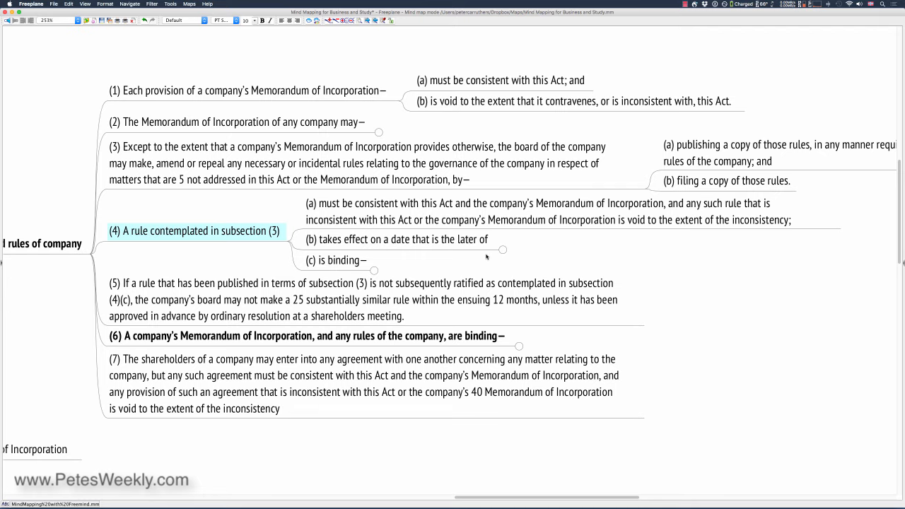
pyautogui.moveTo(507, 251)
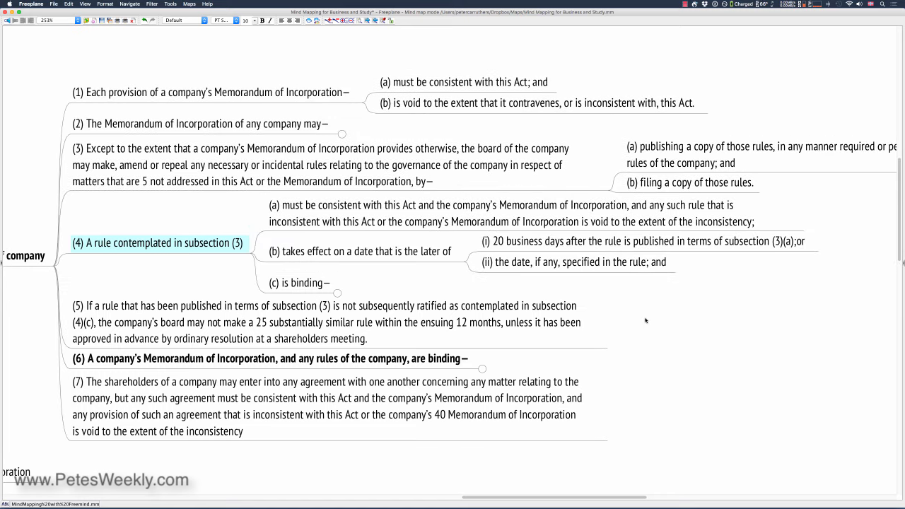
pyautogui.moveTo(184, 311)
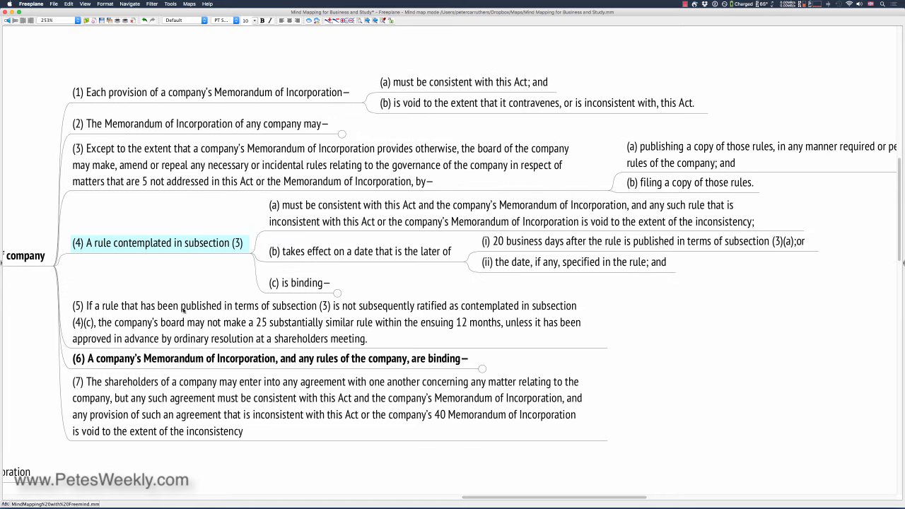
pyautogui.moveTo(173, 279)
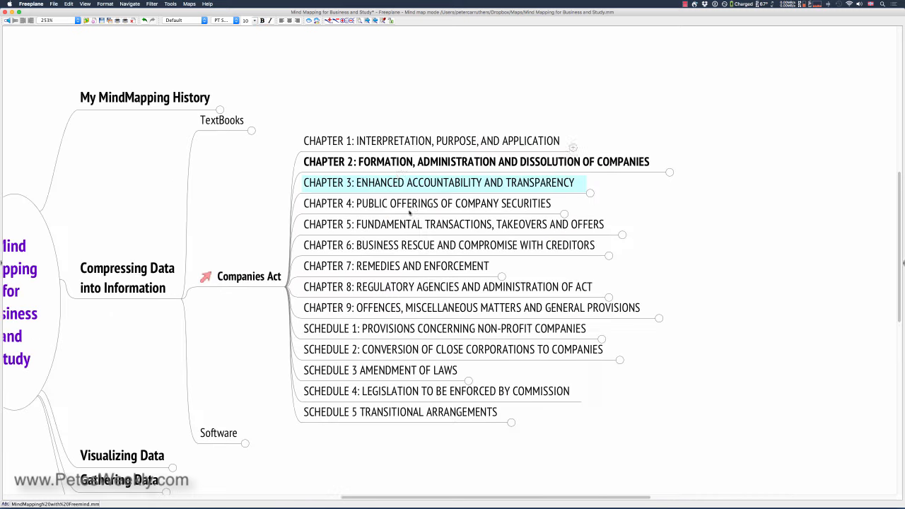
# Unfold Software to show InfusionSoft and select the My Nav branch.
pyautogui.click(476, 162)
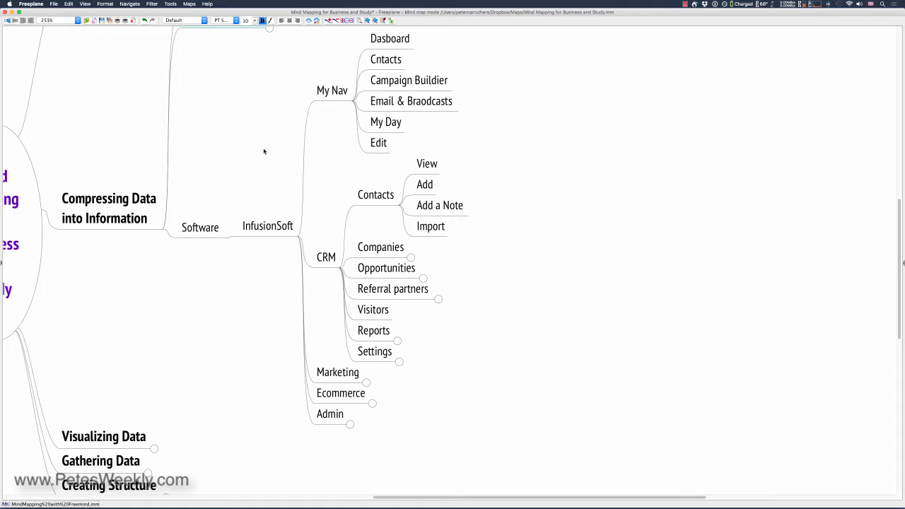
pyautogui.moveTo(350, 76)
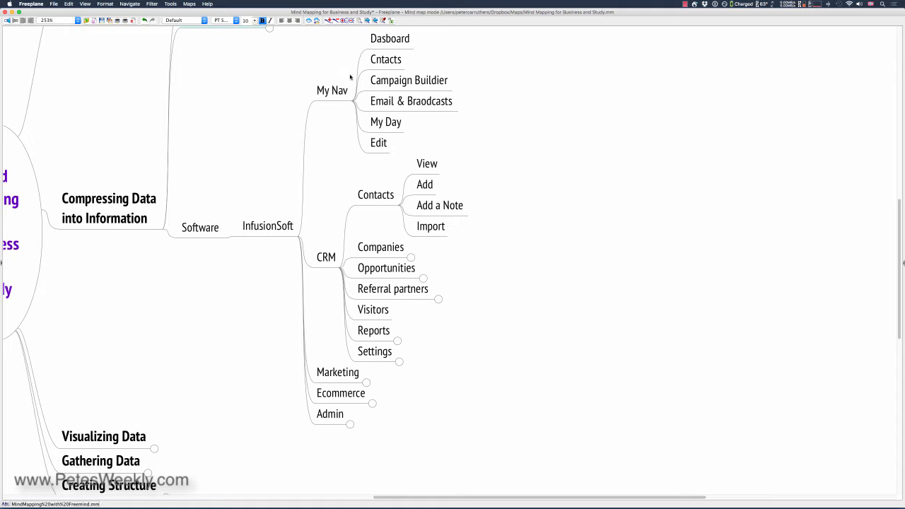
pyautogui.click(332, 90)
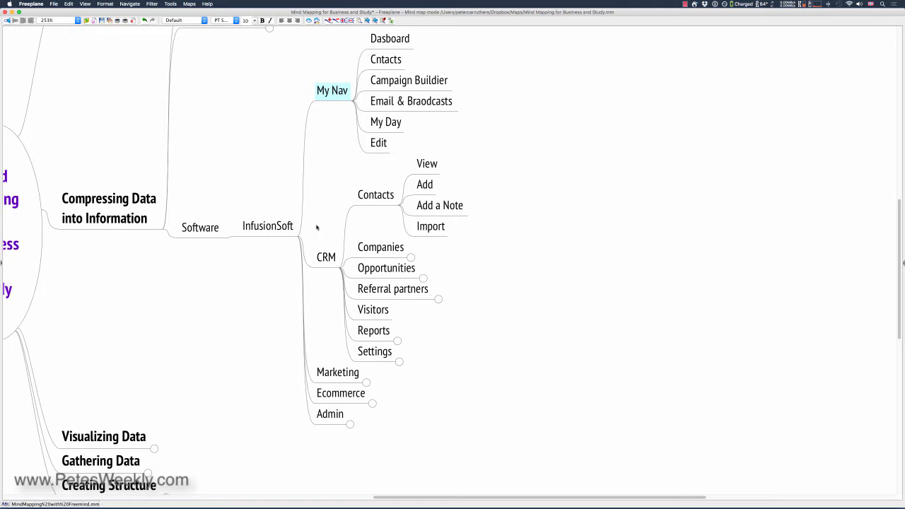
# Collapse My Nav and CRM, expand Marketing, then fold Software back up.
pyautogui.click(381, 247)
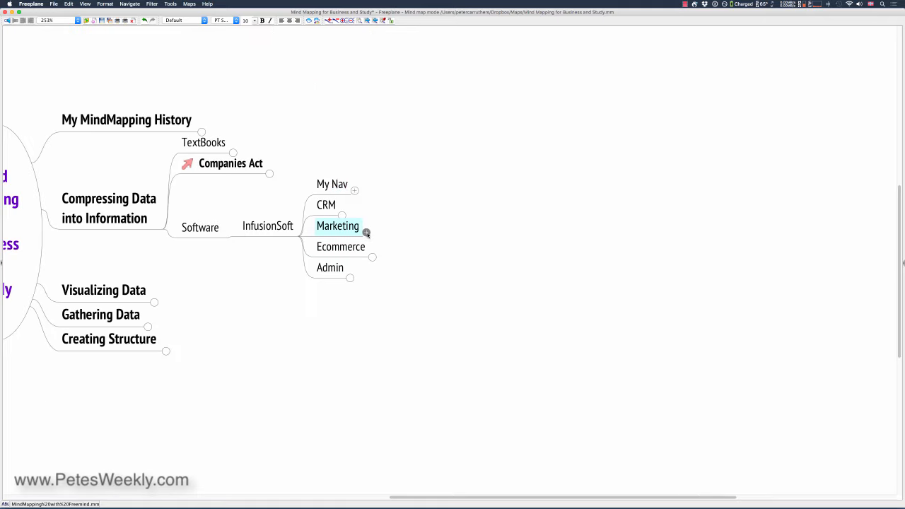
pyautogui.click(367, 233)
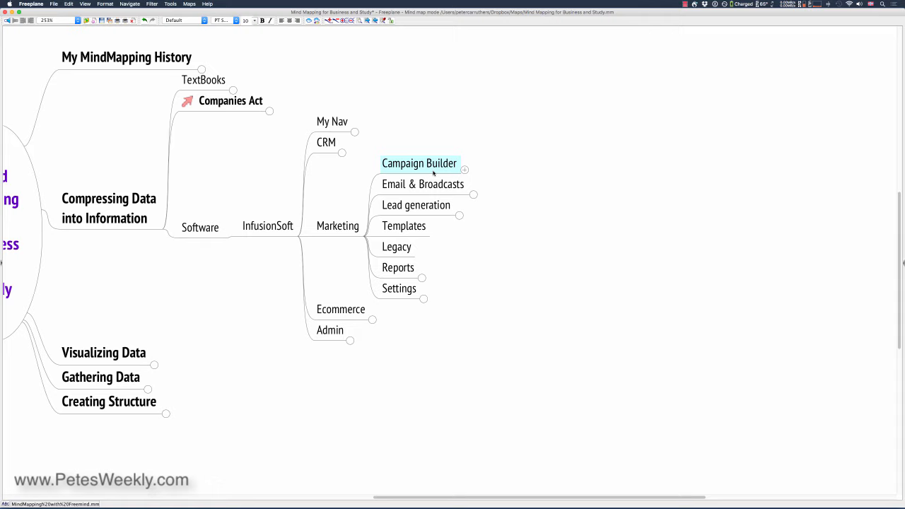
pyautogui.click(423, 184)
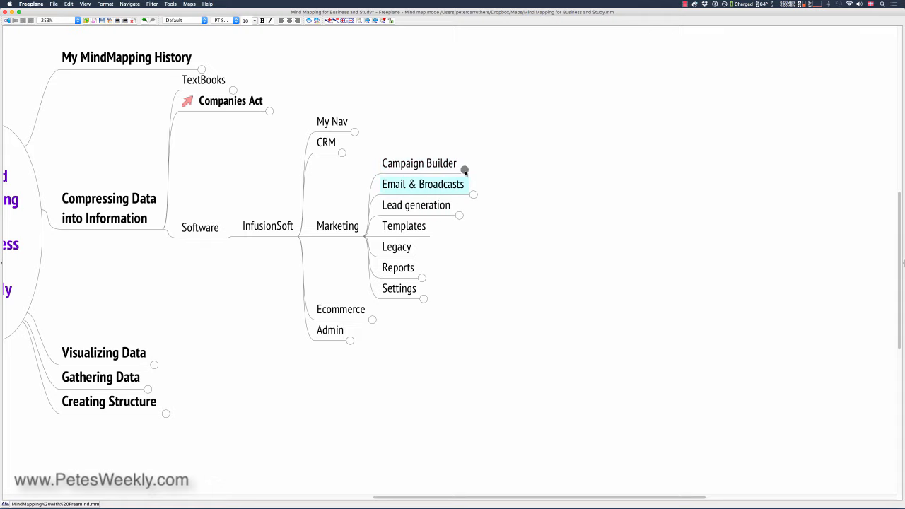
pyautogui.click(465, 171)
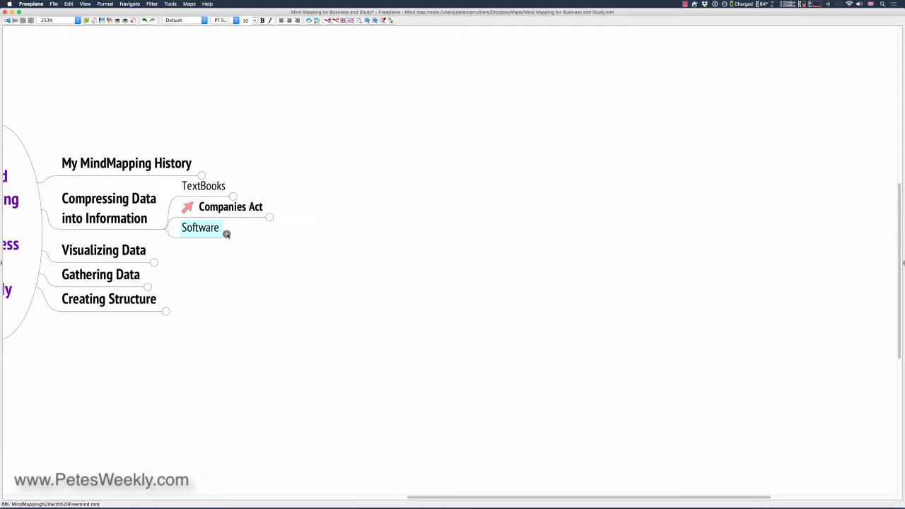
# Unfold Companies Act to list its nine chapters and five schedules.
pyautogui.click(109, 208)
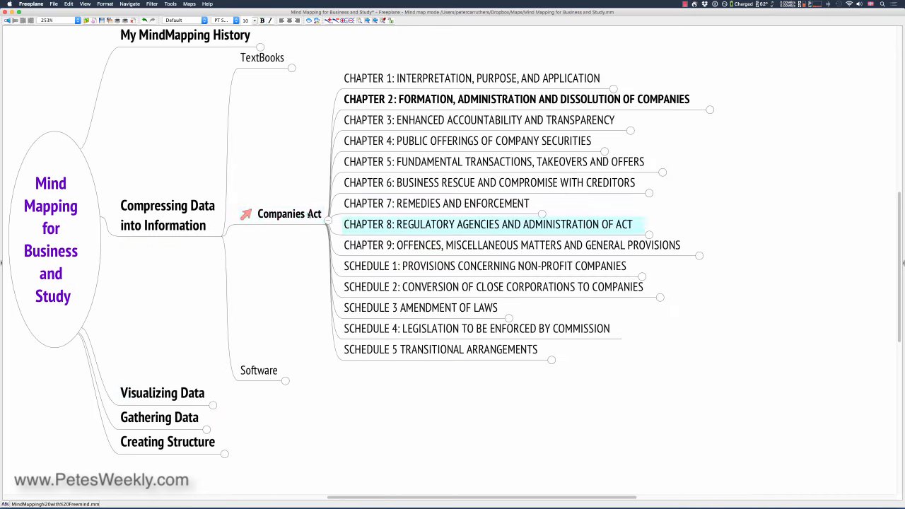
# Fold the Companies Act branch and copy it.
pyautogui.click(329, 213)
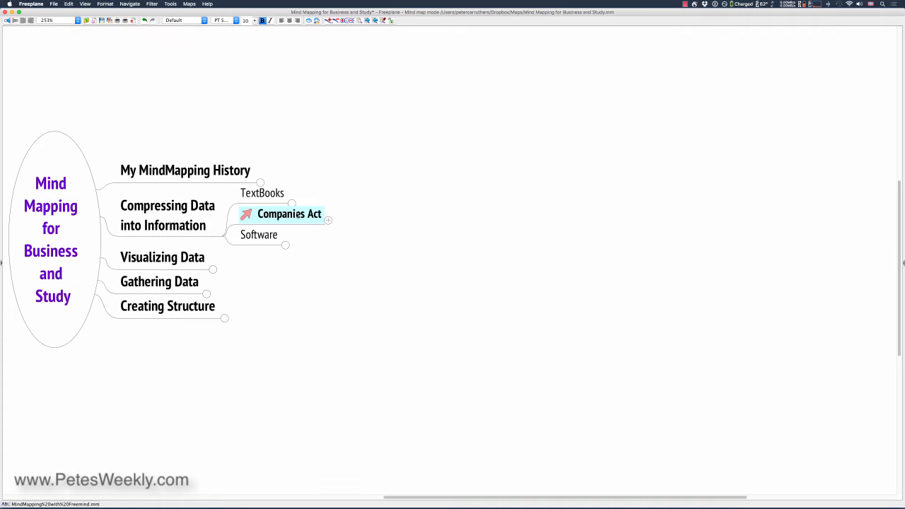
pyautogui.rightClick(289, 214)
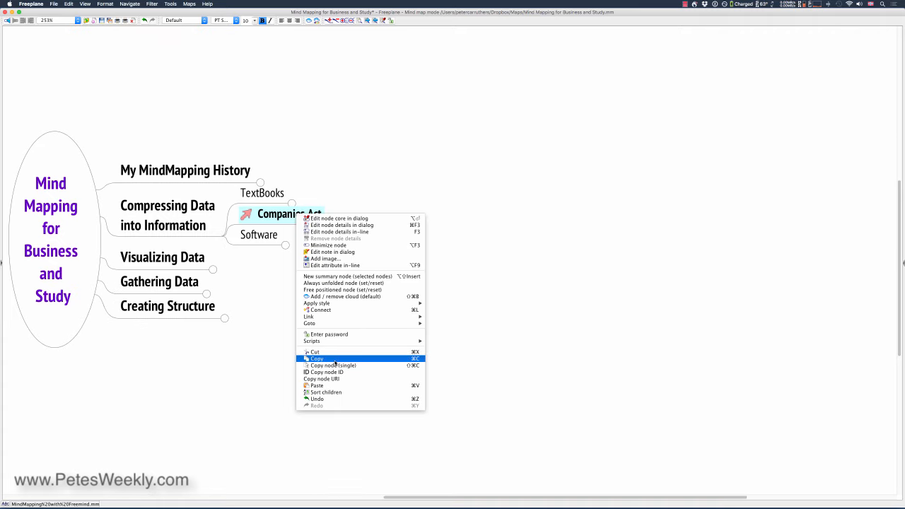
pyautogui.click(317, 359)
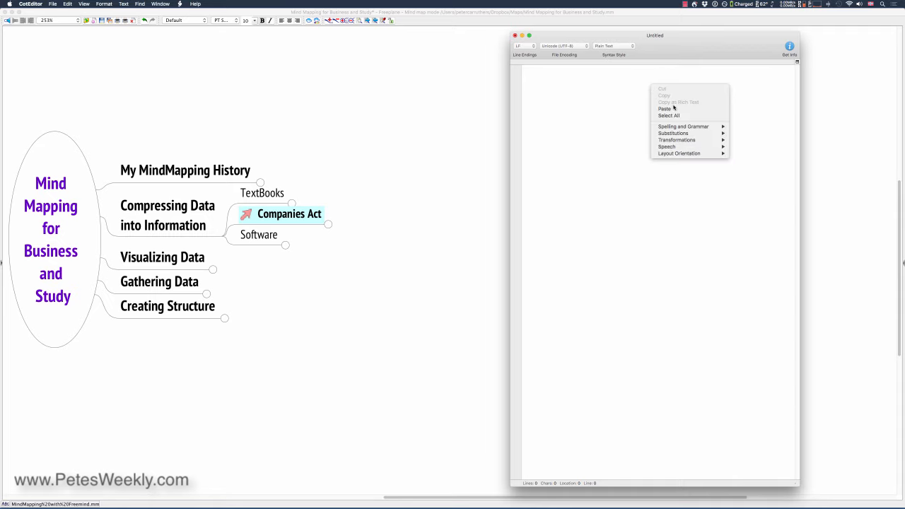
# Paste the Companies Act branch into CotEditor as an indented outline, review it, and select all.
pyautogui.click(665, 108)
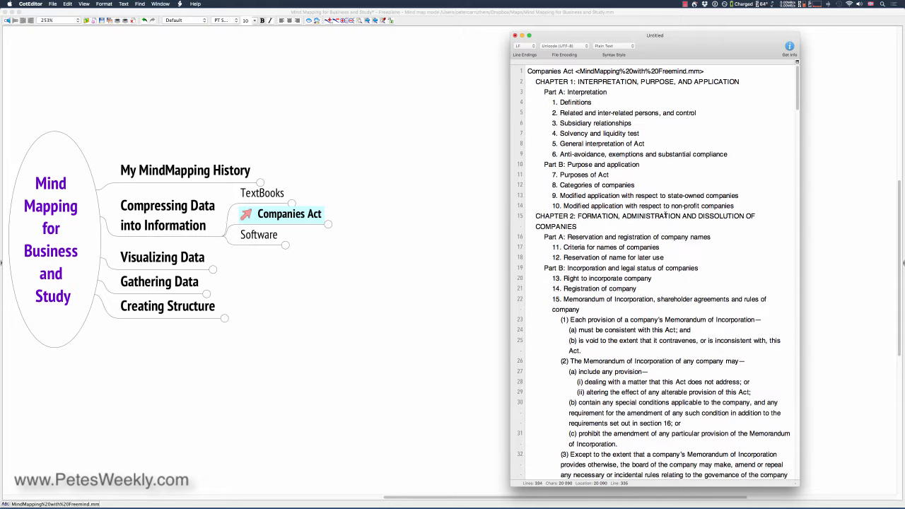
pyautogui.scroll(-3)
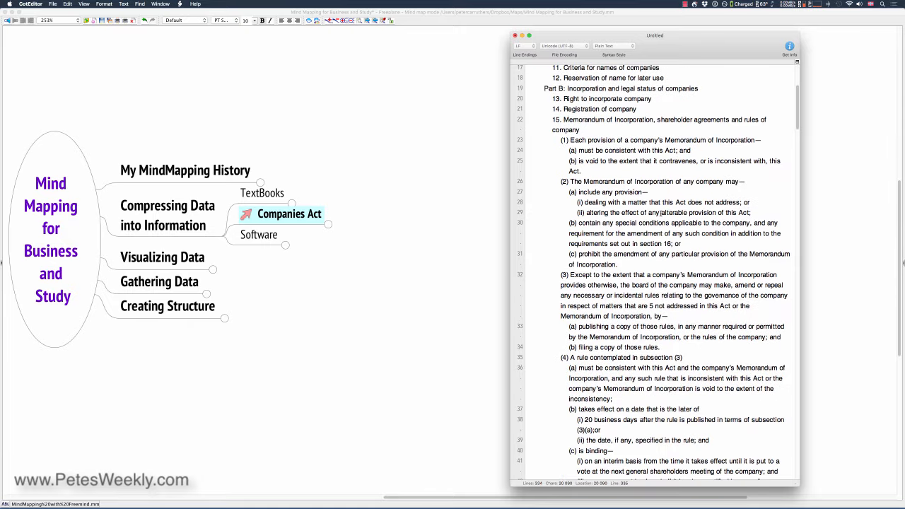
pyautogui.scroll(-3)
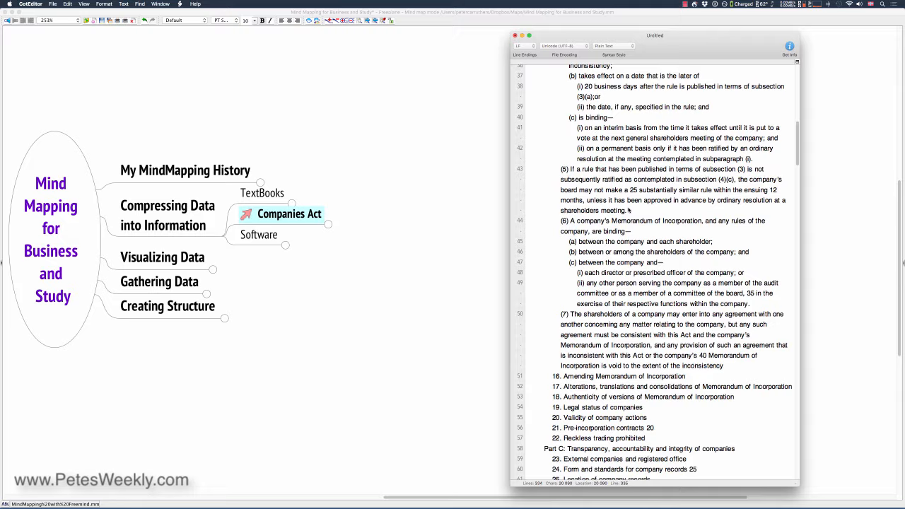
pyautogui.scroll(-3)
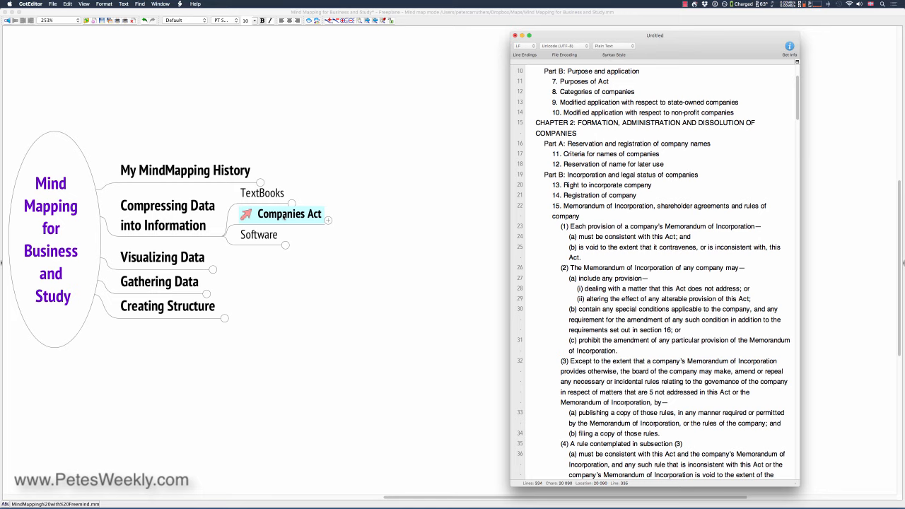
pyautogui.moveTo(416, 61)
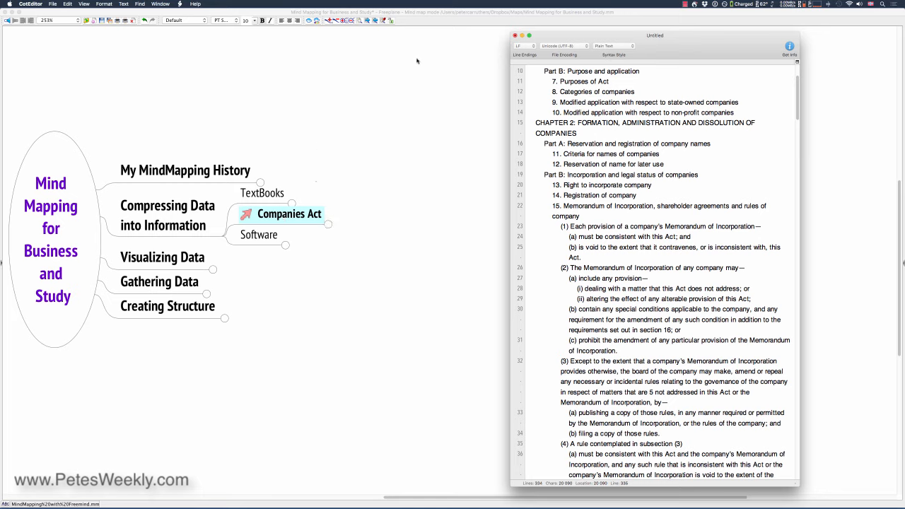
pyautogui.moveTo(677, 48)
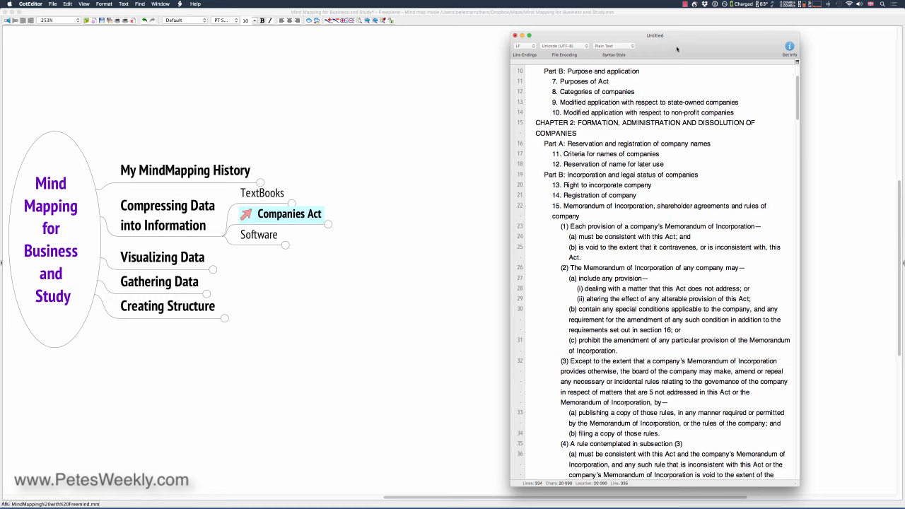
pyautogui.moveTo(651, 147)
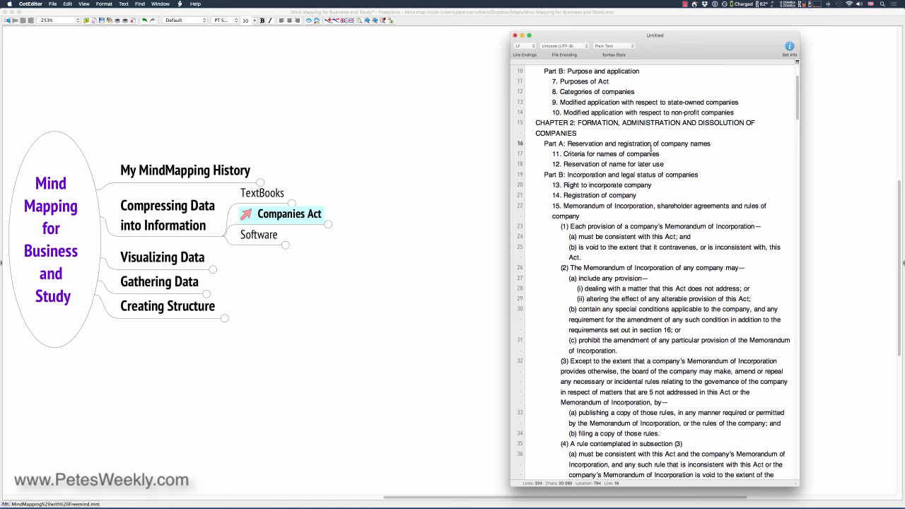
pyautogui.press('cmd+a')
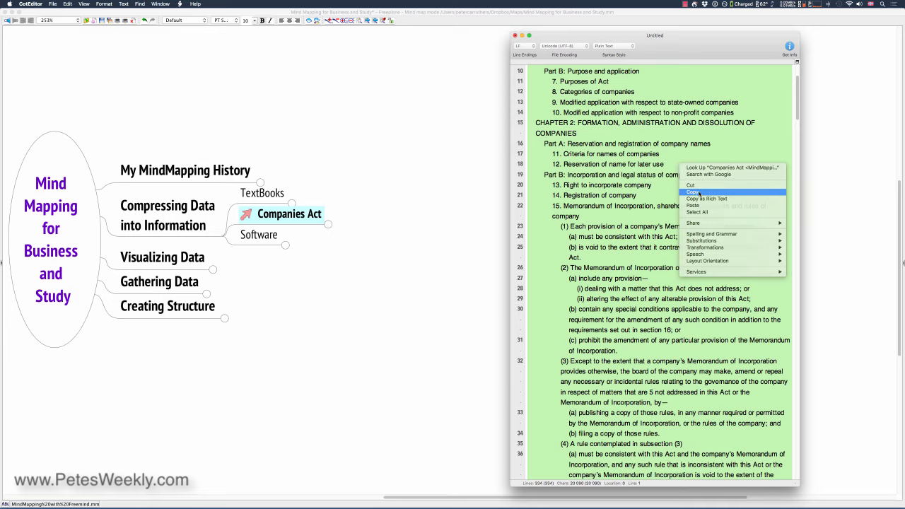
# Copy the selected Companies Act outline text from CotEditor.
pyautogui.click(694, 192)
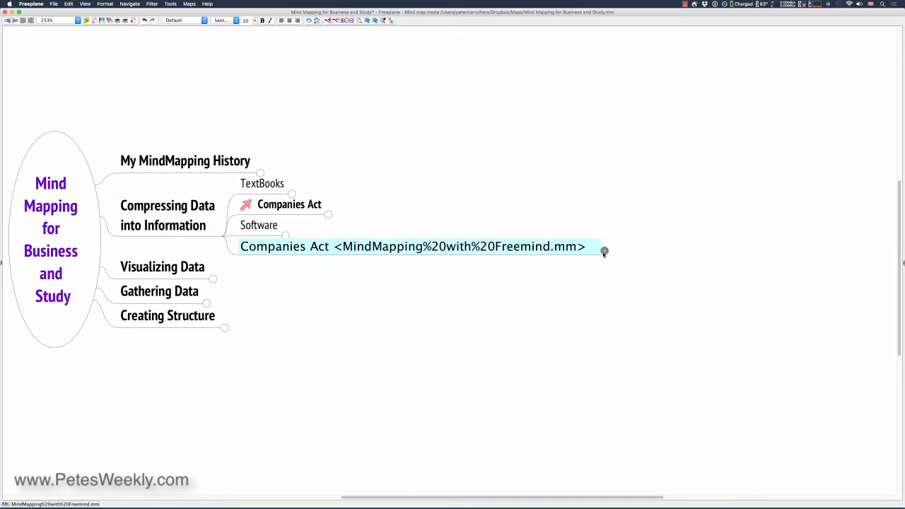
# Fold Compressing Data into Information and unfold Adwords to show Campaign Diagnostics.
pyautogui.click(604, 247)
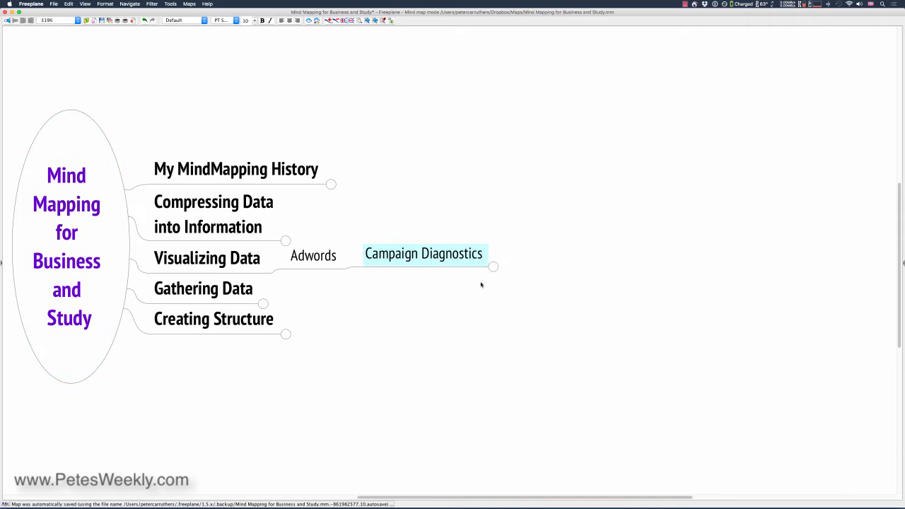
# Unfold Campaign Diagnostics to reveal the legend, keyphrases, Top Words and summary.
pyautogui.click(493, 267)
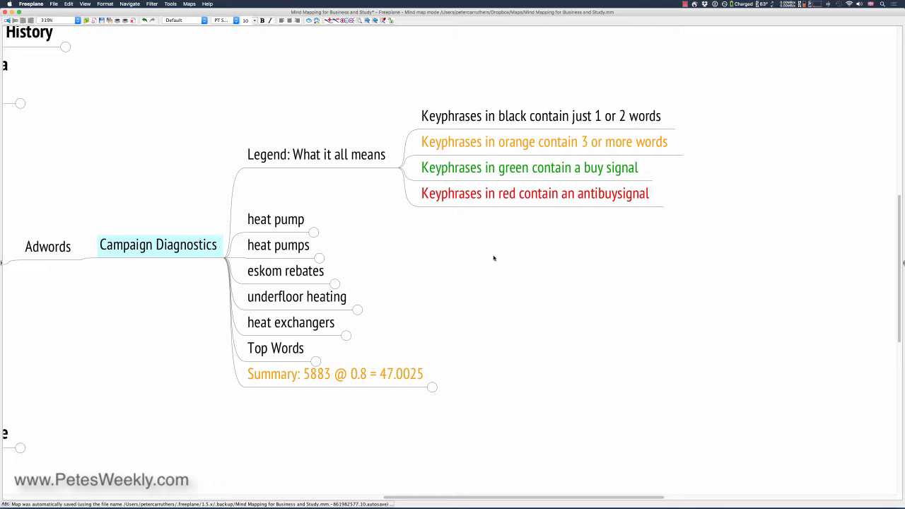
pyautogui.moveTo(497, 213)
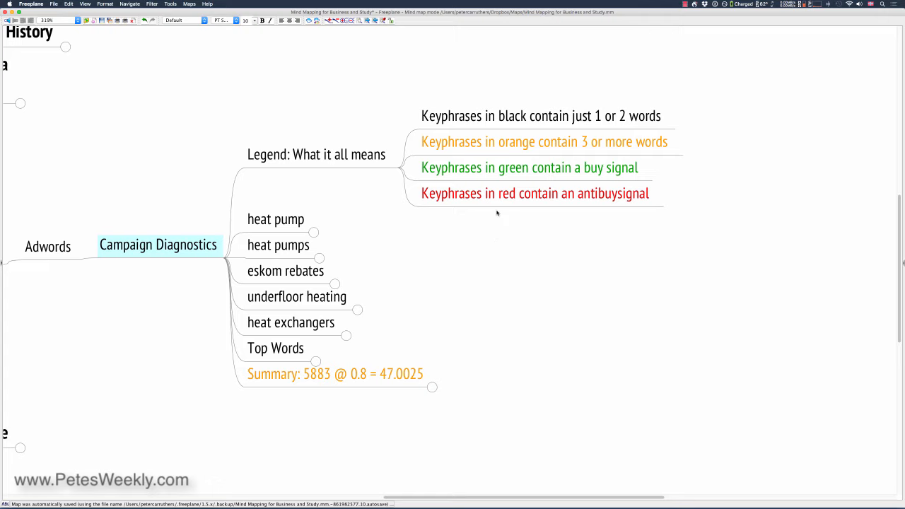
# Browse the antibuysignal legend, heat pump and eskom rebates keyword lists, folding them back.
pyautogui.click(536, 193)
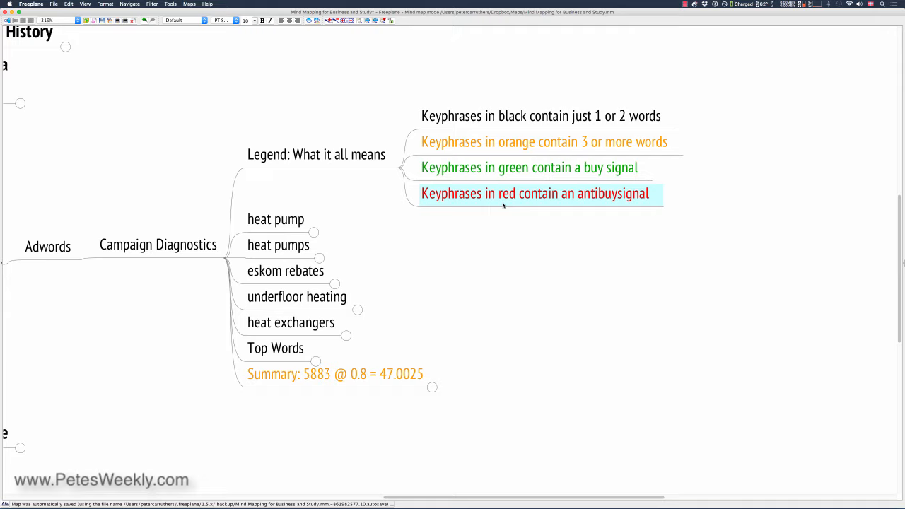
pyautogui.moveTo(451, 157)
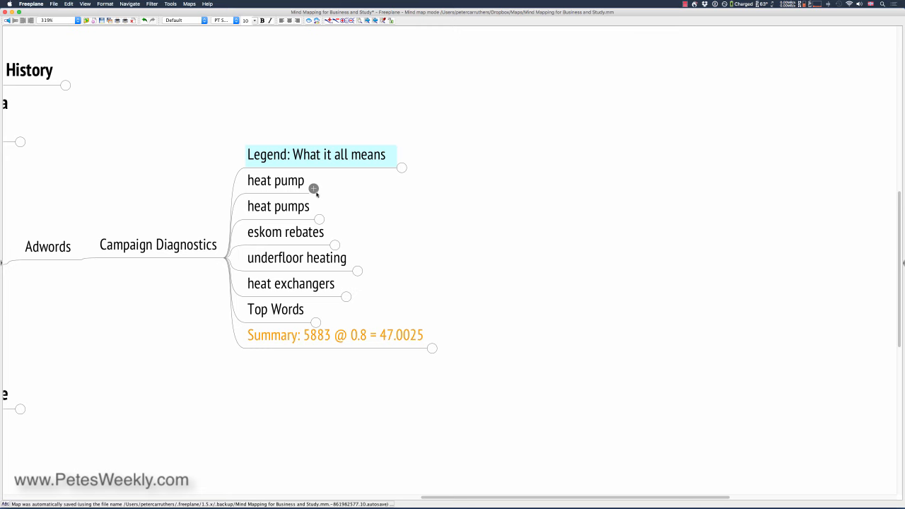
pyautogui.click(314, 185)
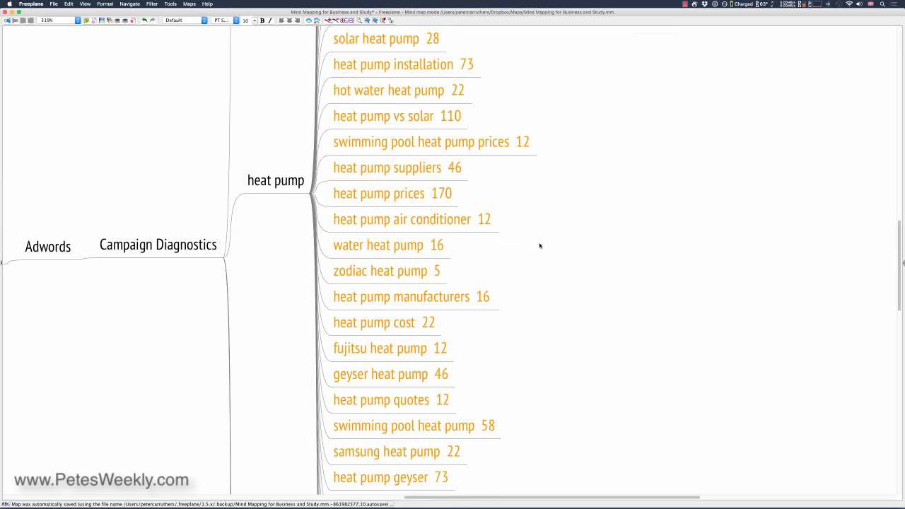
pyautogui.moveTo(548, 249)
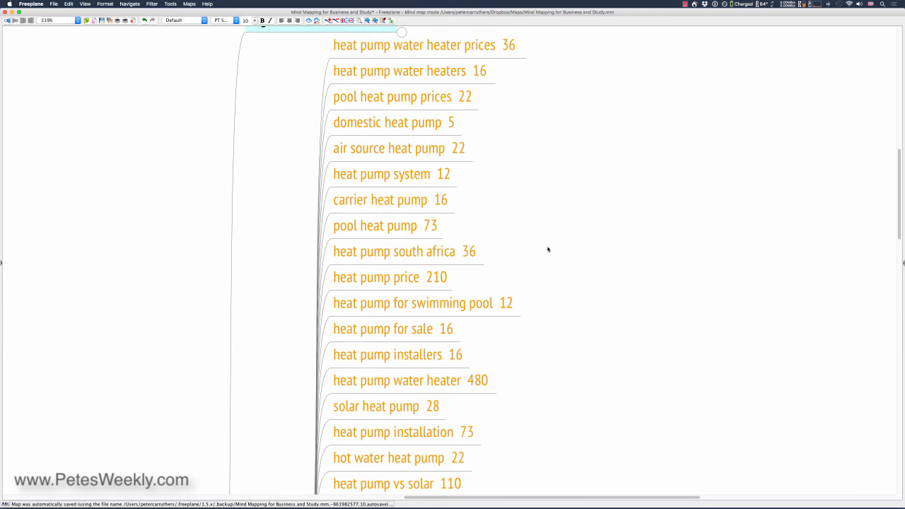
pyautogui.scroll(-3)
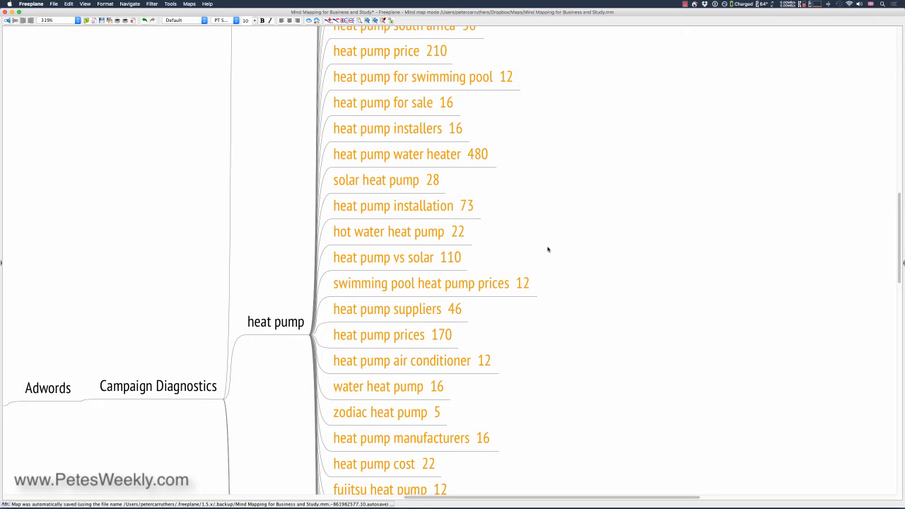
pyautogui.scroll(-3)
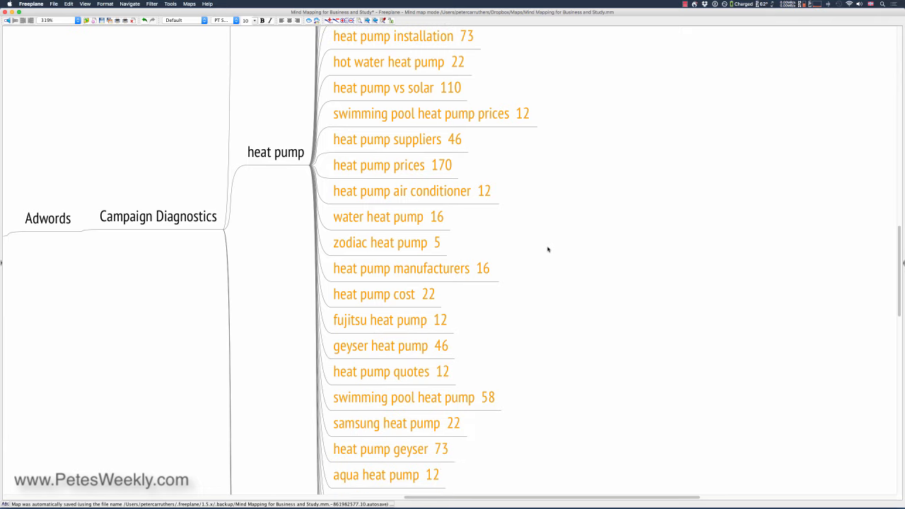
pyautogui.scroll(-3)
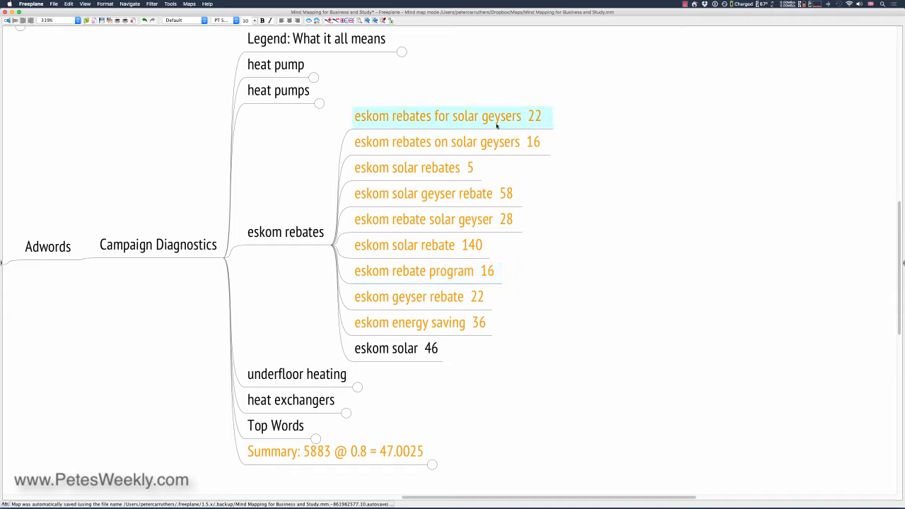
pyautogui.click(387, 348)
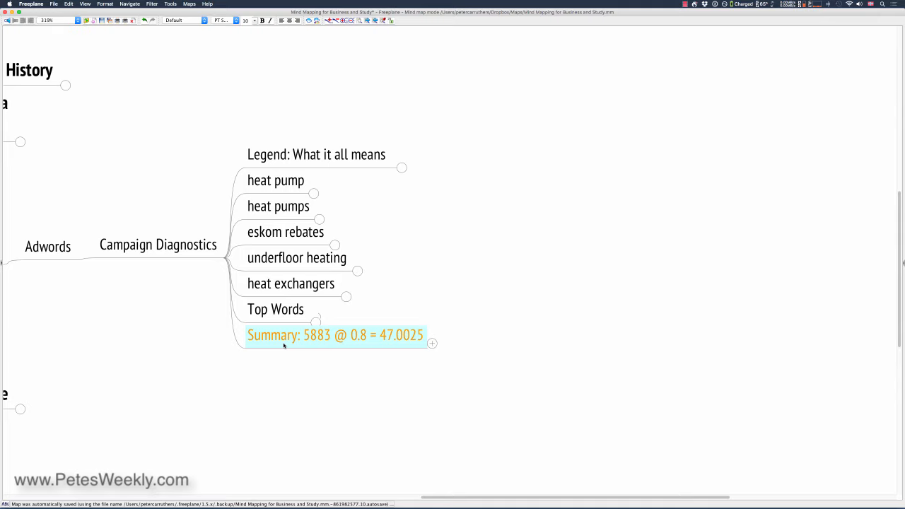
# Fold the Visualizing Data branch, leaving only the root's five main branches.
pyautogui.click(275, 309)
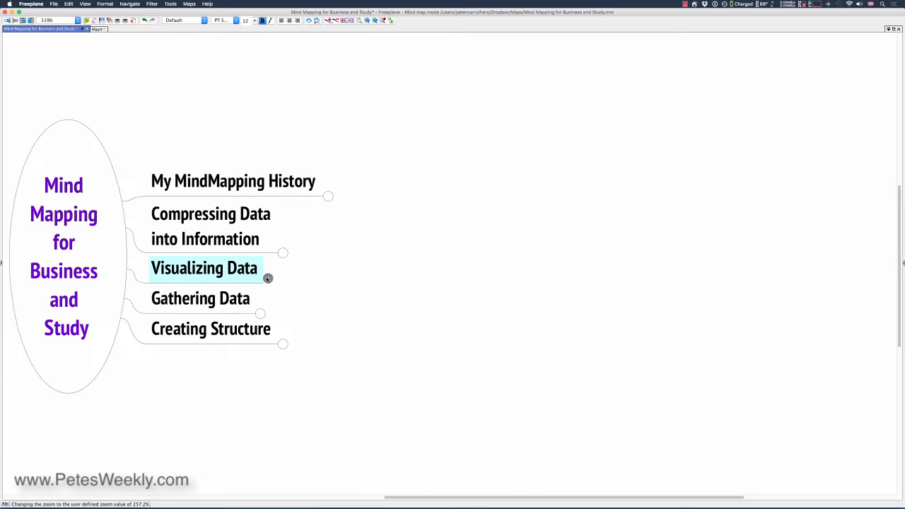
pyautogui.moveTo(268, 283)
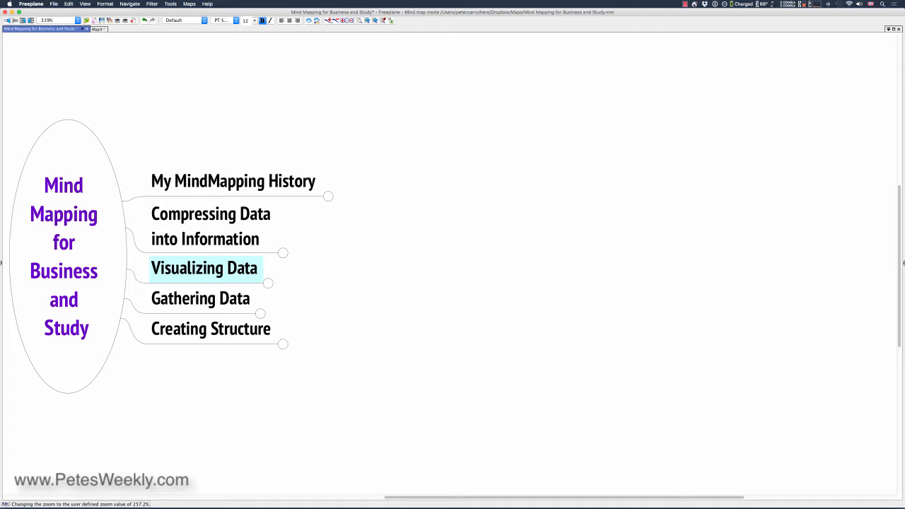
# Unfold Gathering Data to reveal the Sales & Marketing Ideas list beside Chrome.
pyautogui.click(201, 297)
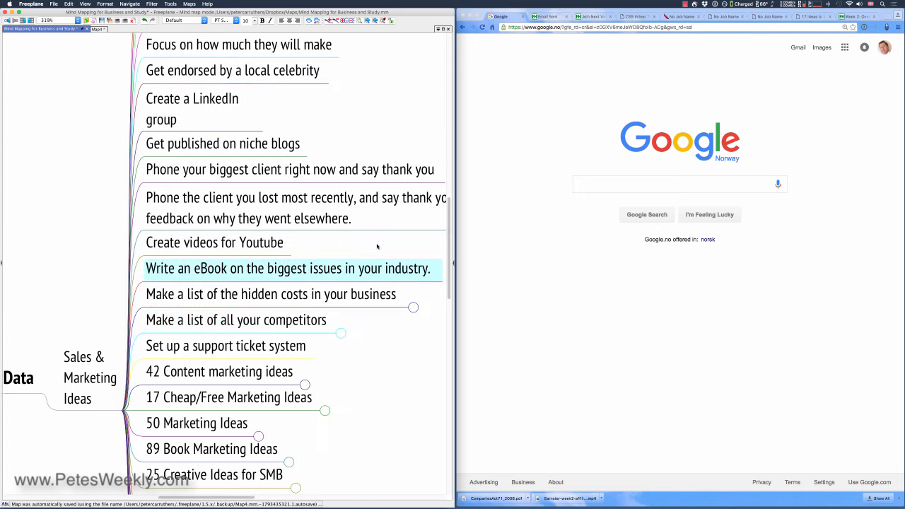
# Browse and fold 42 Content marketing ideas, then fold Sales & Marketing Ideas.
pyautogui.click(233, 70)
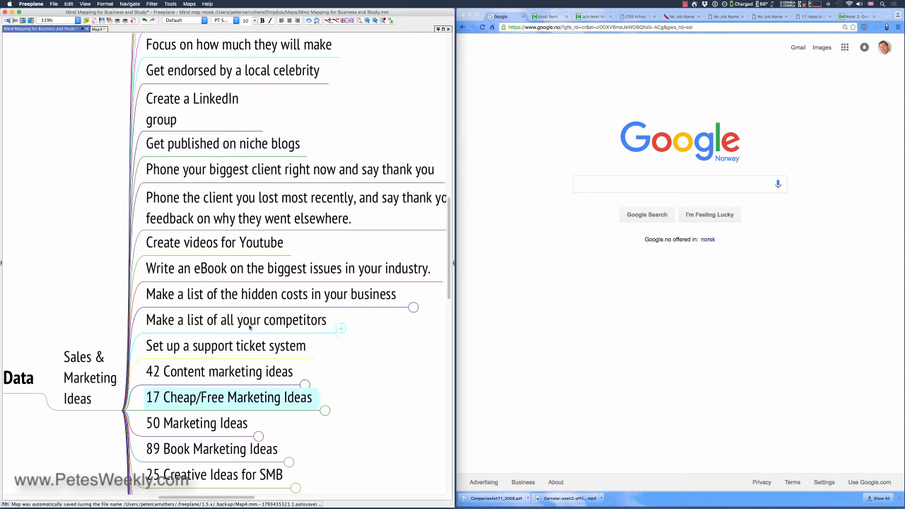
pyautogui.click(237, 320)
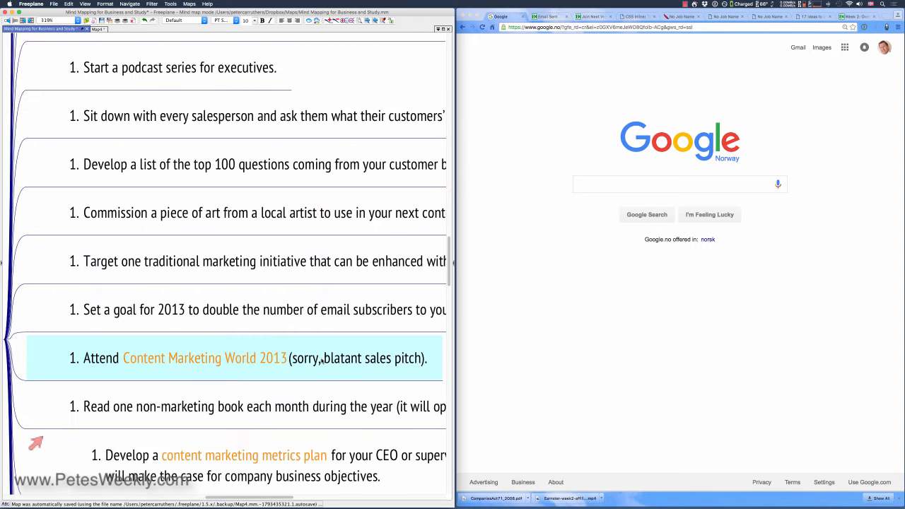
pyautogui.scroll(-3)
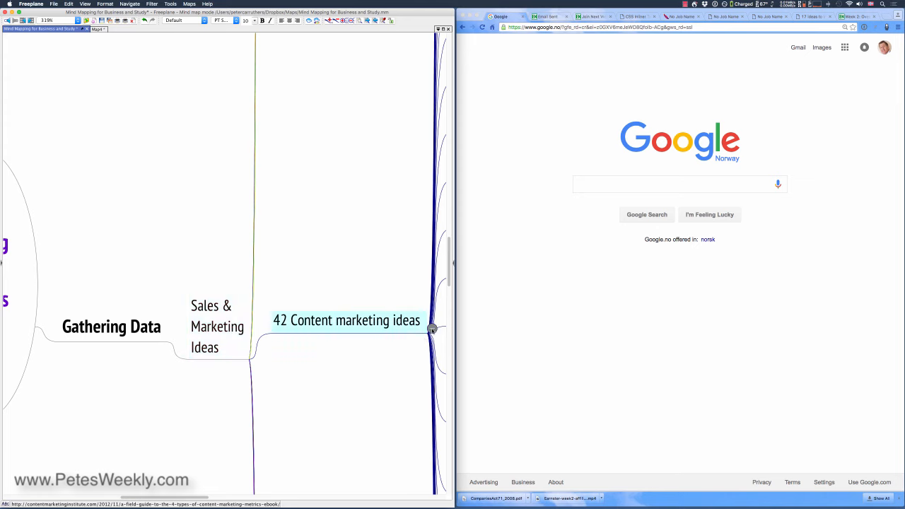
pyautogui.click(253, 356)
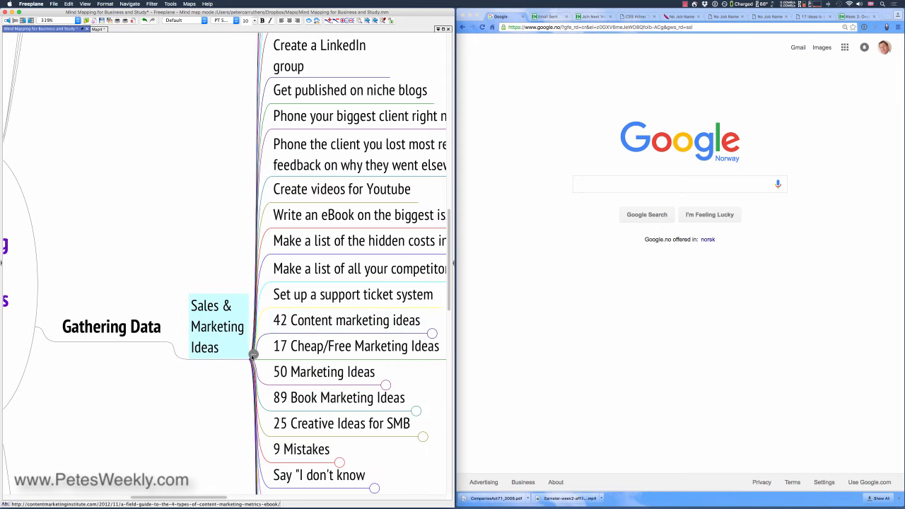
pyautogui.click(253, 356)
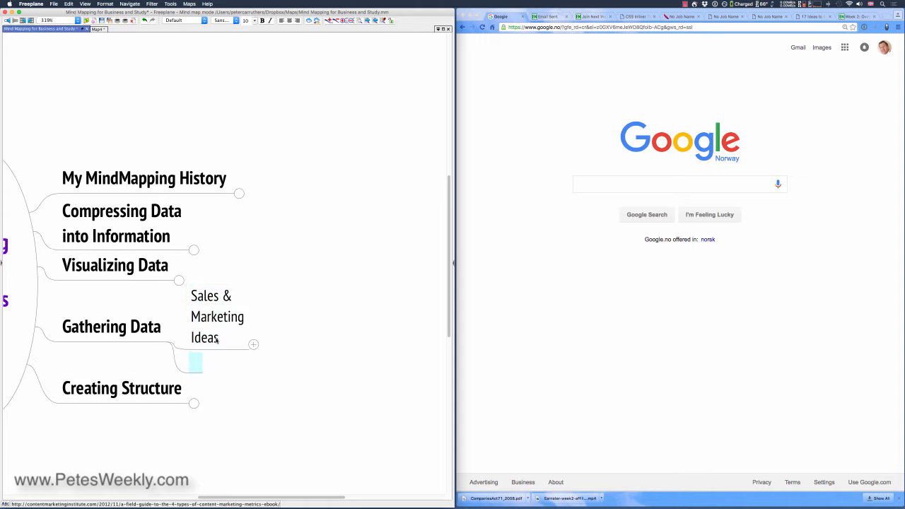
# Name the new node 'New resrearch' and open the WordStream low-budget marketing article.
pyautogui.write('New resrearch')
pyautogui.click(680, 184)
pyautogui.write('Marketing Ideas')
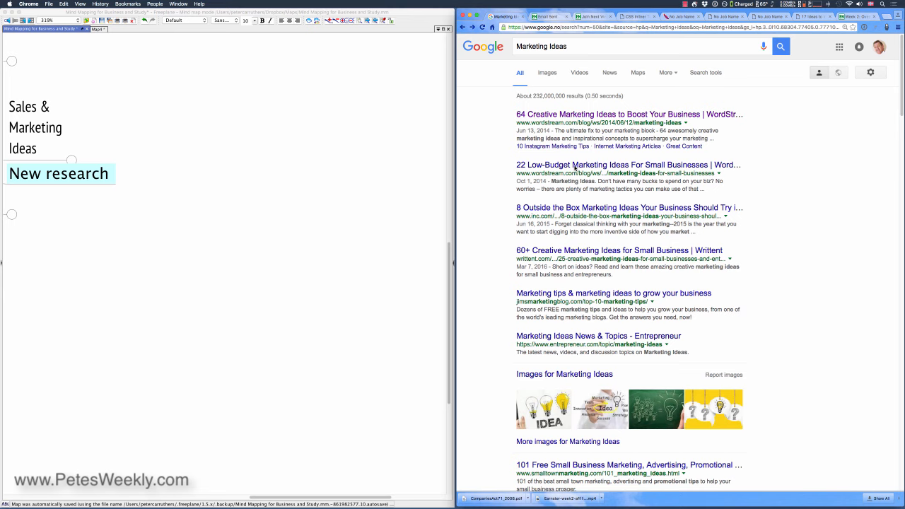
pyautogui.click(628, 165)
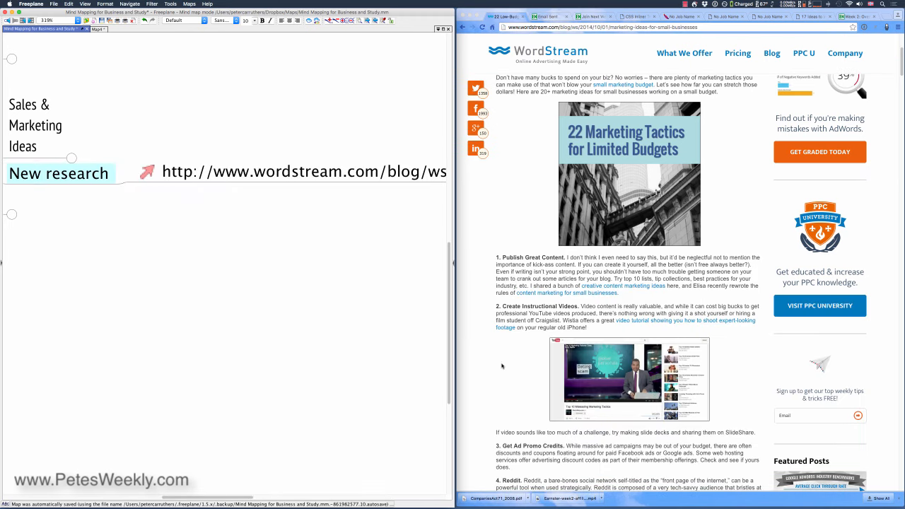
# Scroll the WordStream article to find the first two marketing tactics.
pyautogui.scroll(-3)
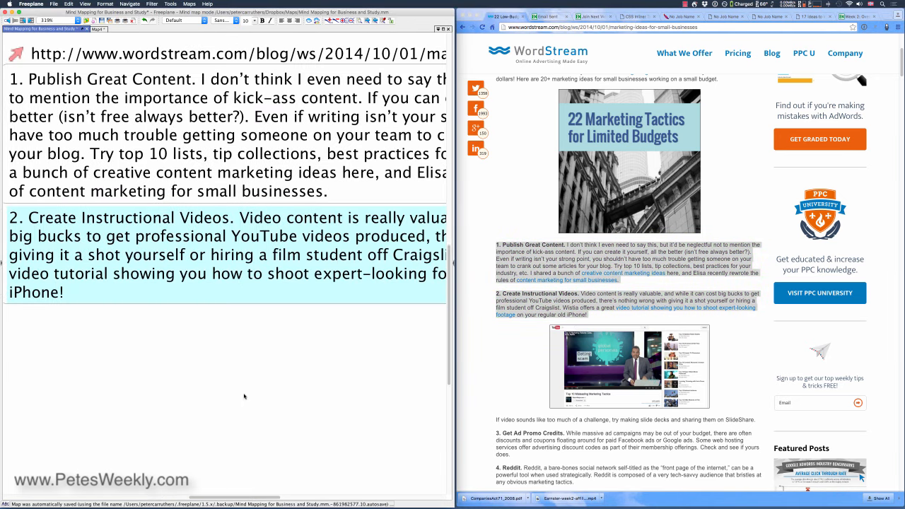
pyautogui.moveTo(230, 409)
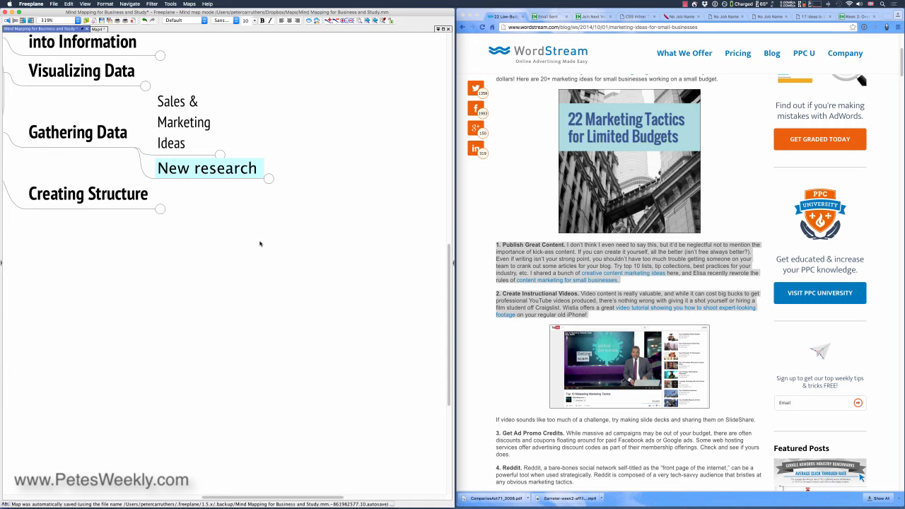
# Unfold Creating Structure to reveal CrashProof 2004 Presentation Flow's numbered slides.
pyautogui.click(88, 194)
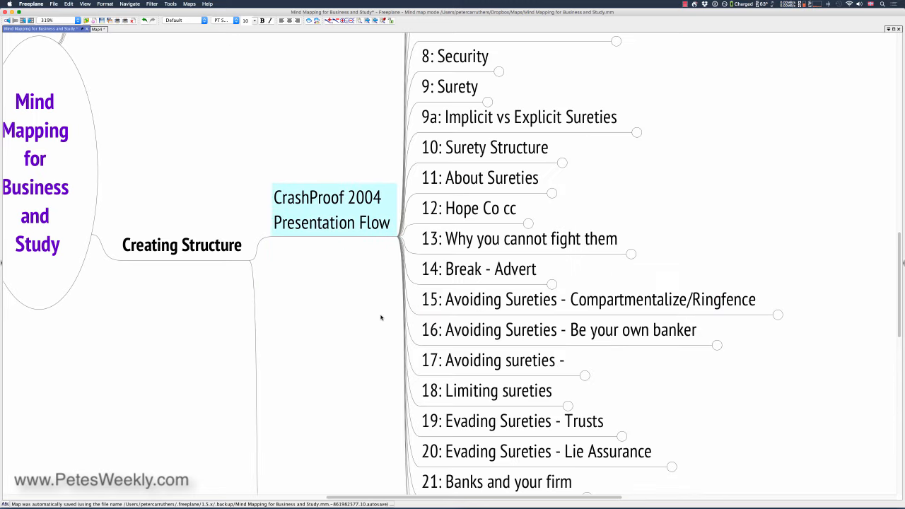
# Scroll down through the presentation flow's slide list.
pyautogui.scroll(-3)
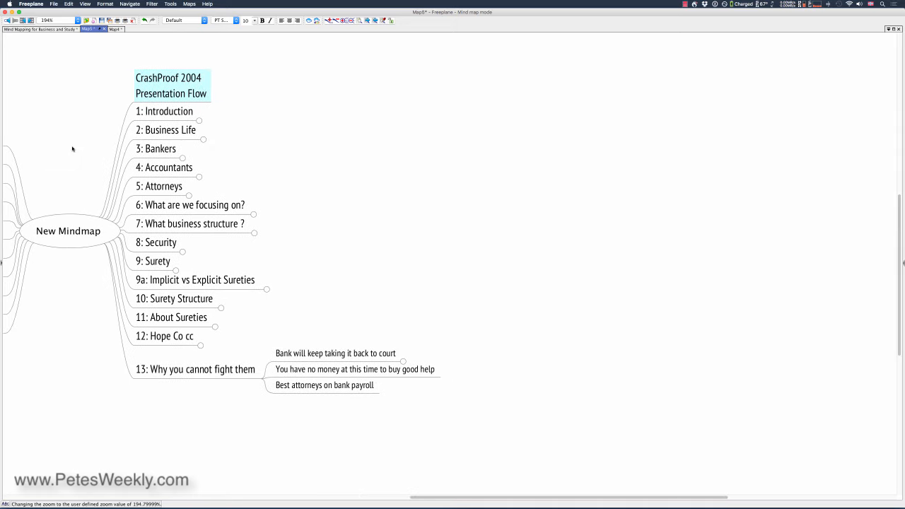
# Select the 1: Introduction section in Map5 and unfold its points.
pyautogui.click(164, 111)
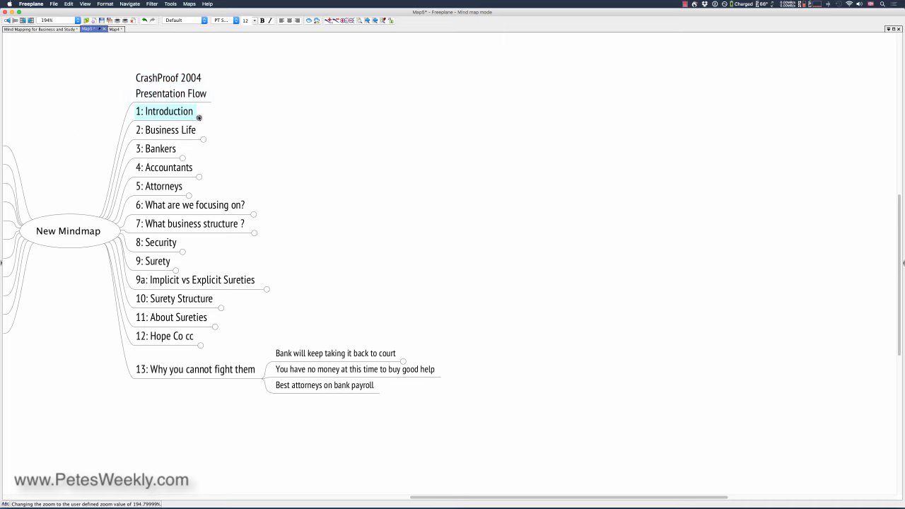
pyautogui.click(170, 129)
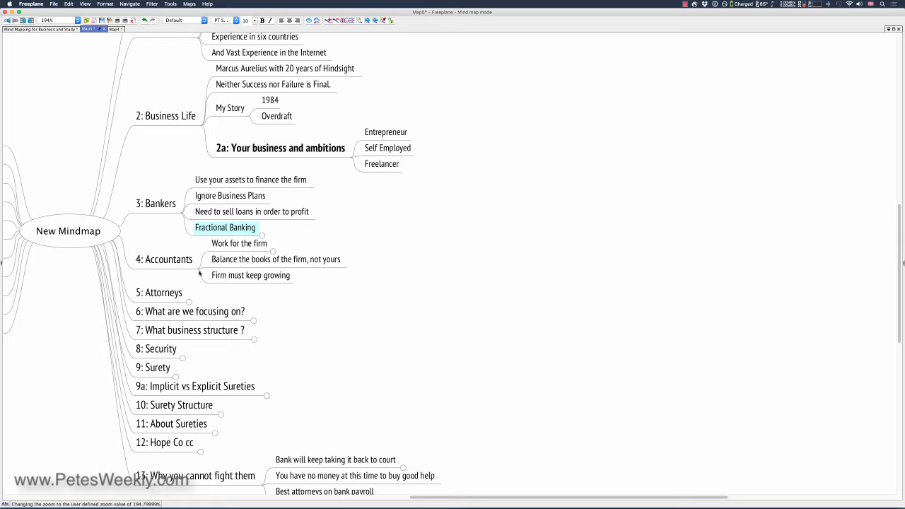
pyautogui.moveTo(339, 316)
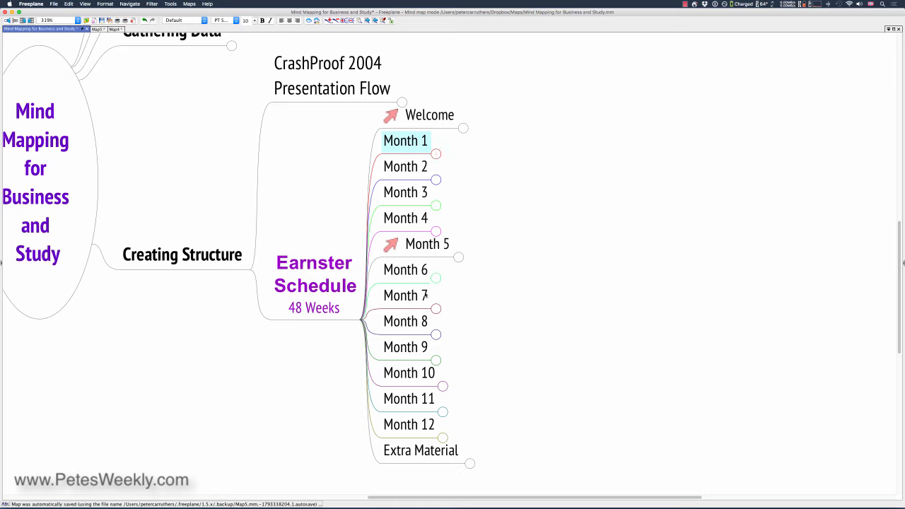
# Unfold Month 1 into its four weeks and select the Week 2 income models lesson.
pyautogui.click(409, 398)
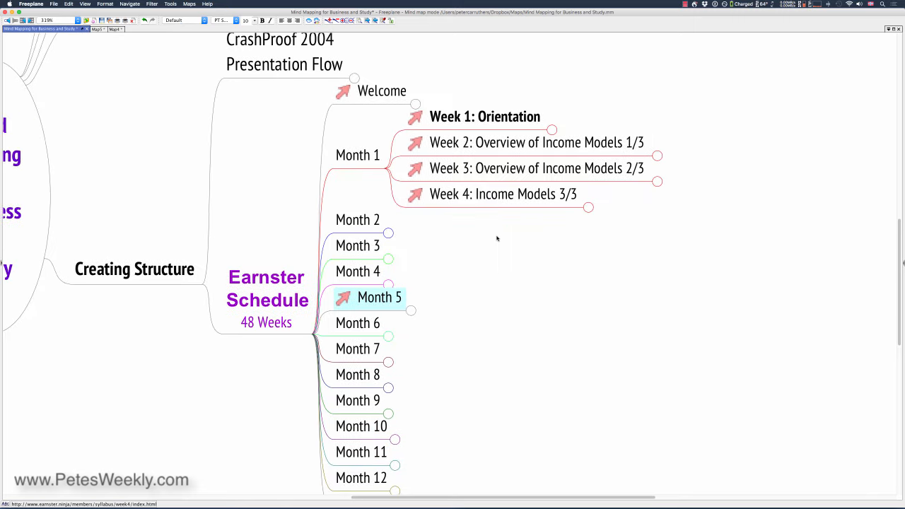
pyautogui.click(536, 142)
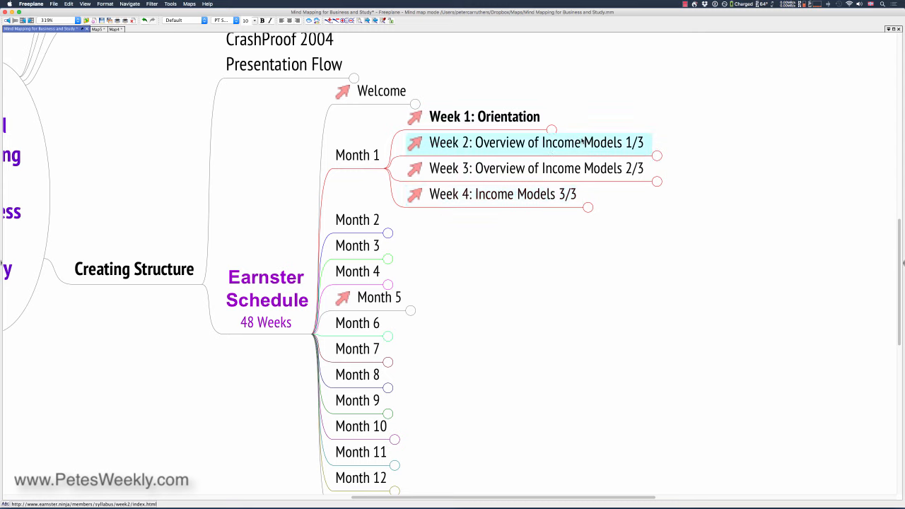